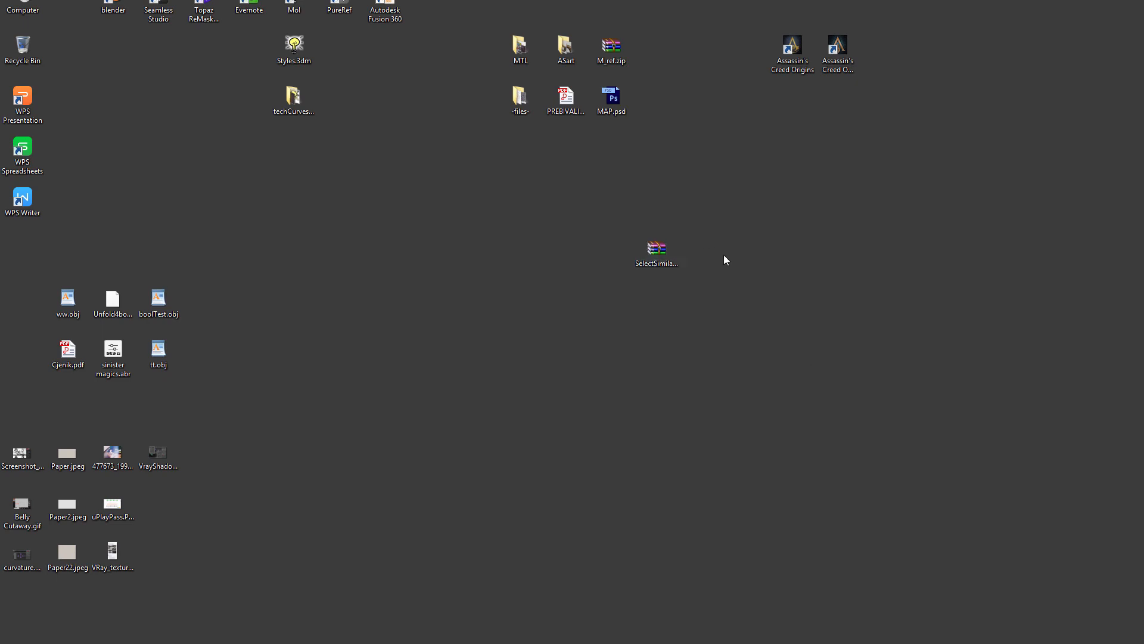
Extract SelectSimilar_v1_30.zip into its own folder and browse into the new SelectSimilar_v1_30 folder
{"action": "left_click", "coordinate": [655, 249]}
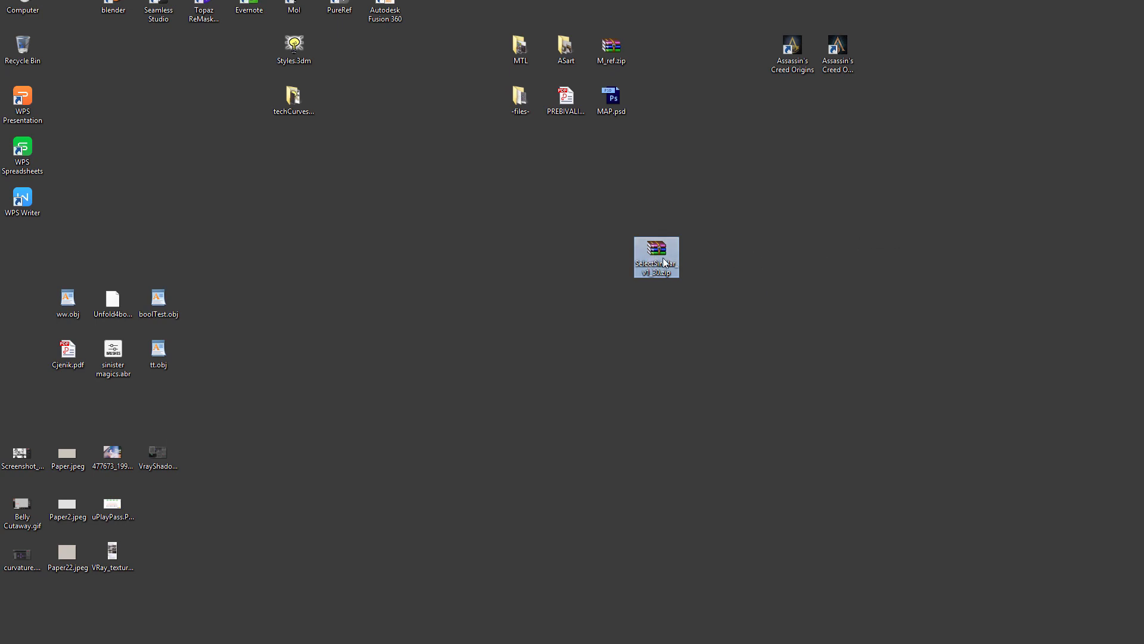
{"action": "mouse_move", "coordinate": [793, 279]}
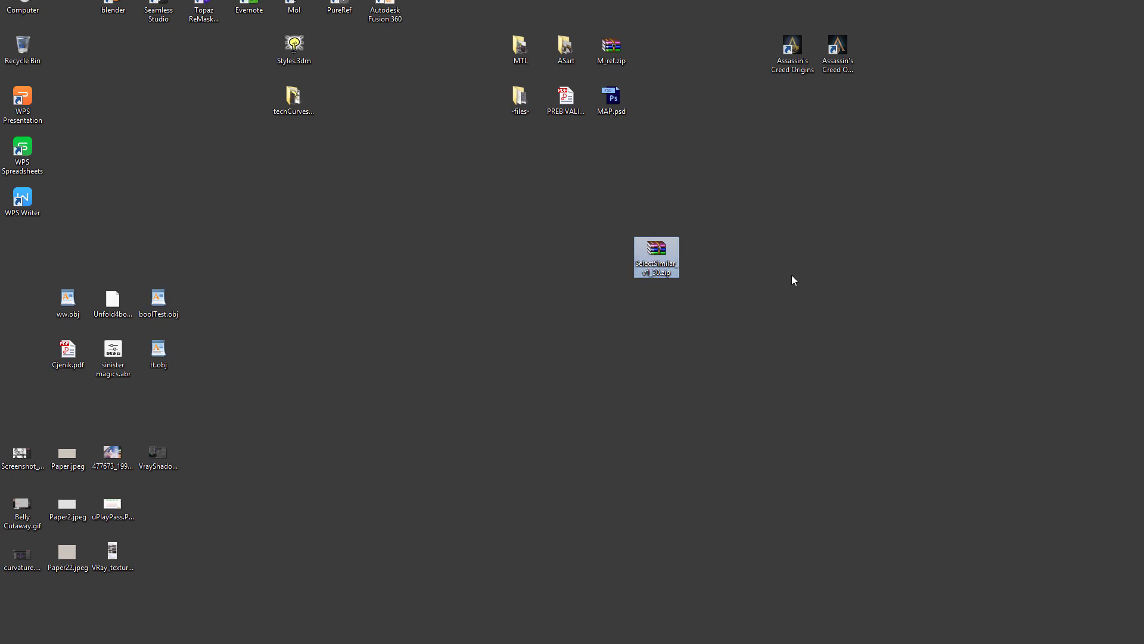
{"action": "mouse_move", "coordinate": [606, 246]}
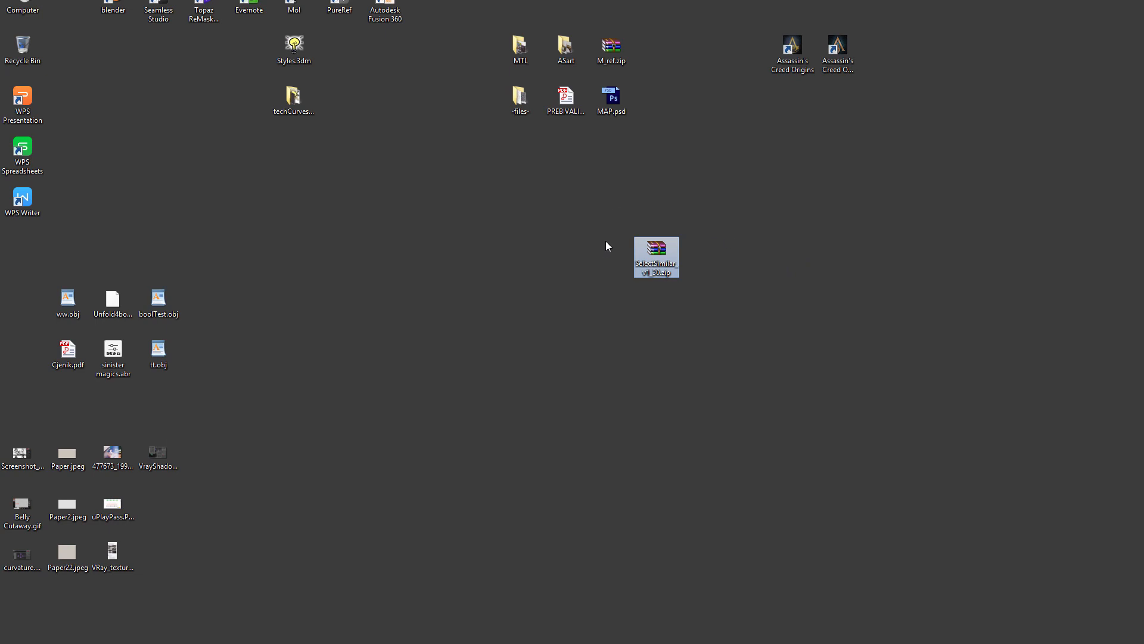
{"action": "mouse_move", "coordinate": [626, 238]}
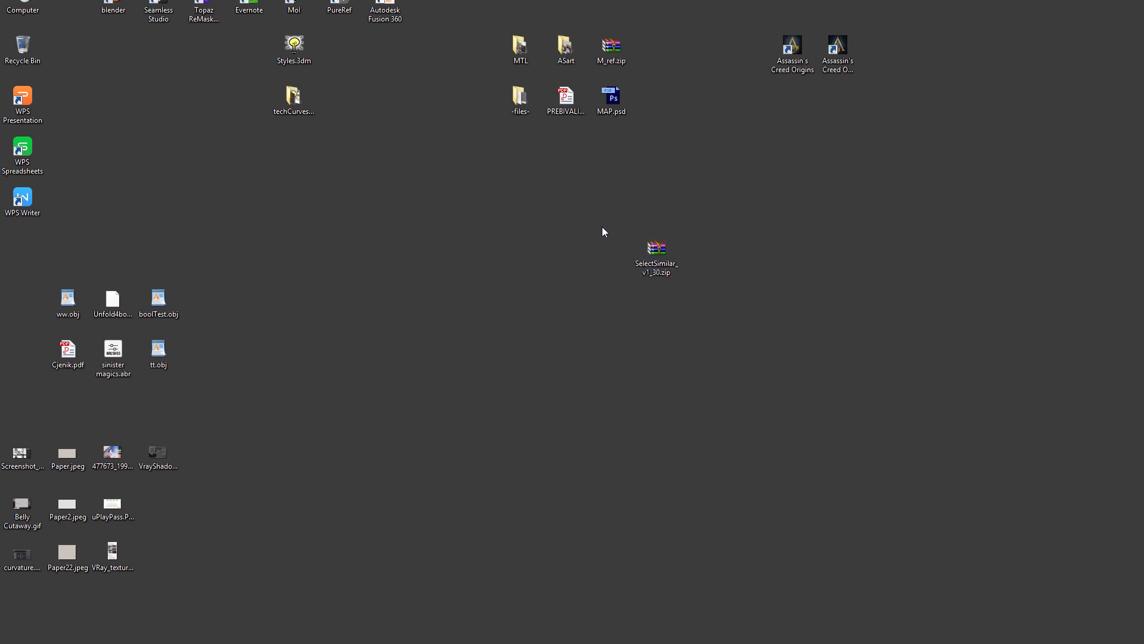
{"action": "left_click", "coordinate": [656, 249]}
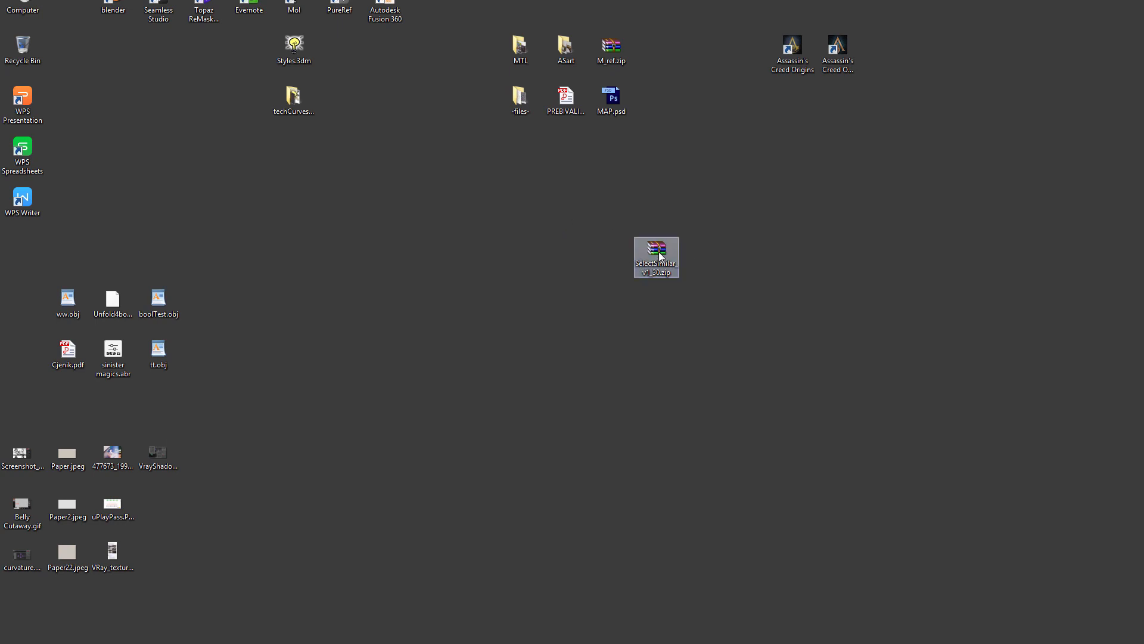
{"action": "mouse_move", "coordinate": [661, 253]}
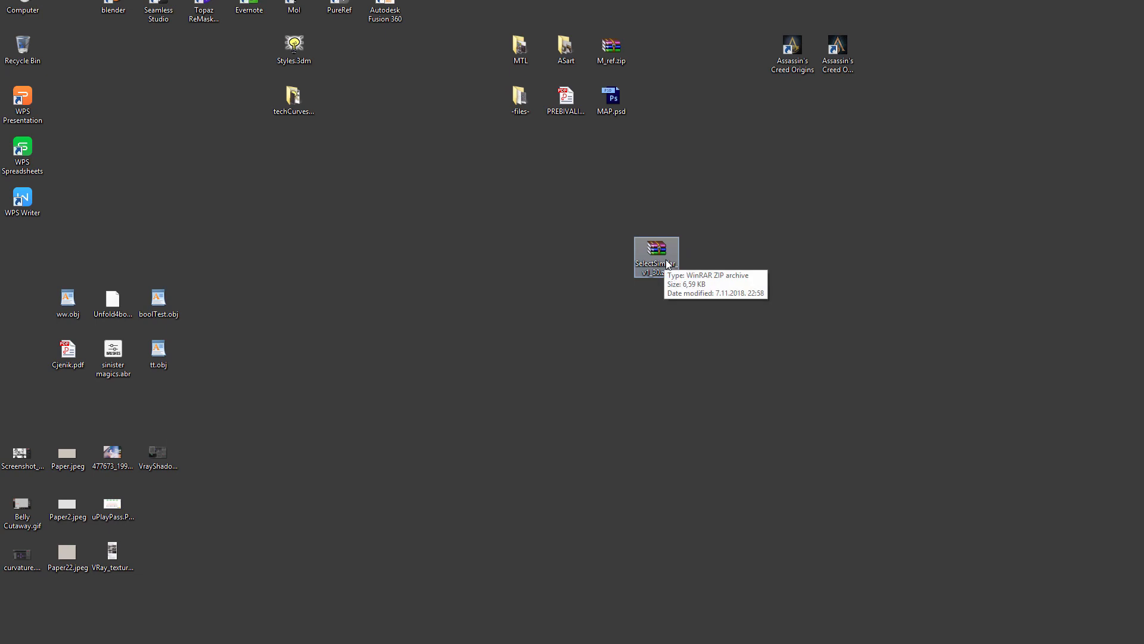
{"action": "mouse_move", "coordinate": [740, 239]}
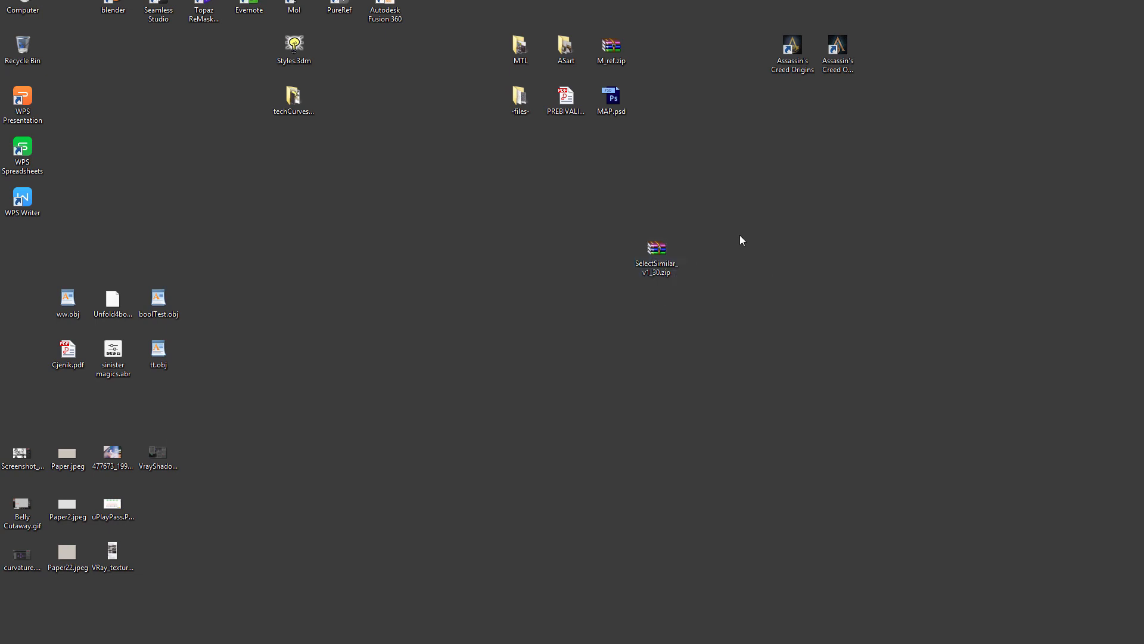
{"action": "mouse_move", "coordinate": [686, 275]}
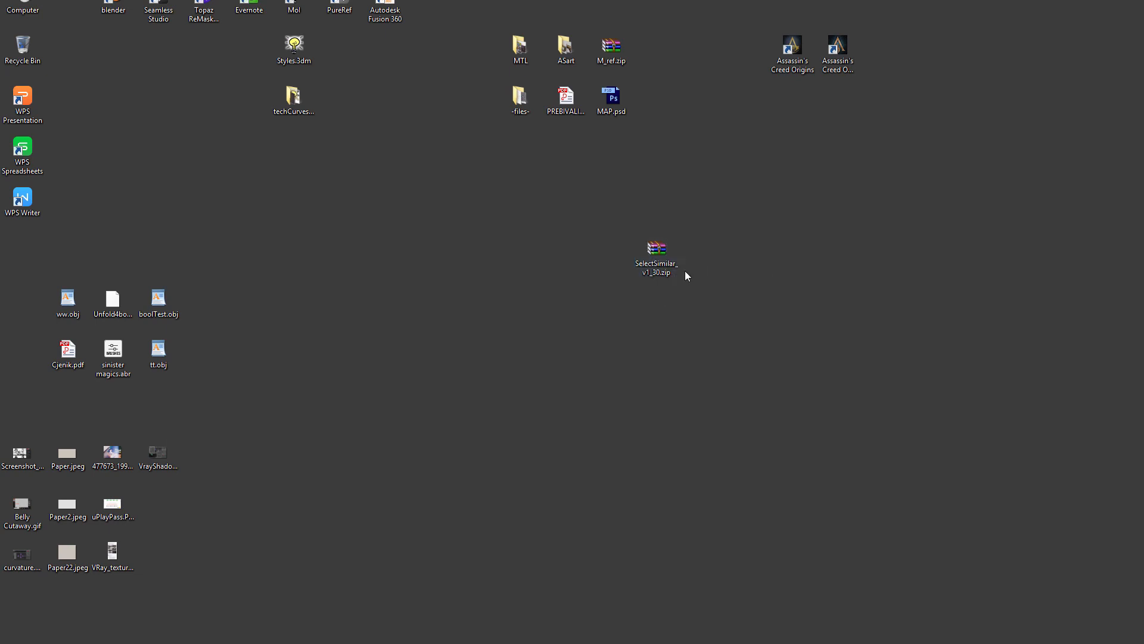
{"action": "mouse_move", "coordinate": [697, 240]}
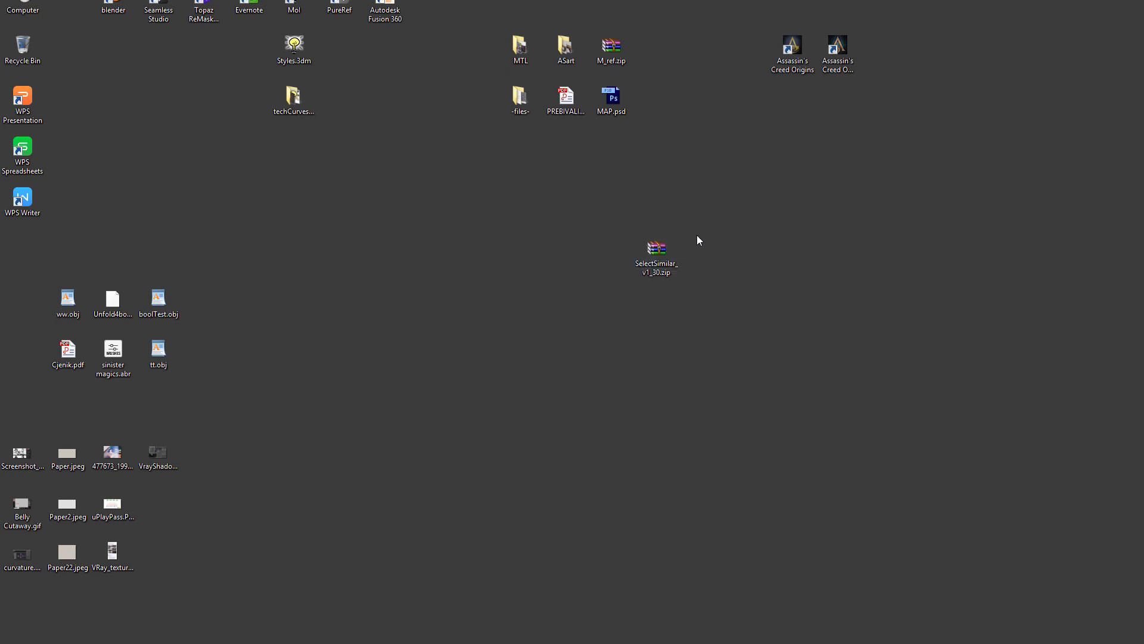
{"action": "right_click", "coordinate": [655, 248]}
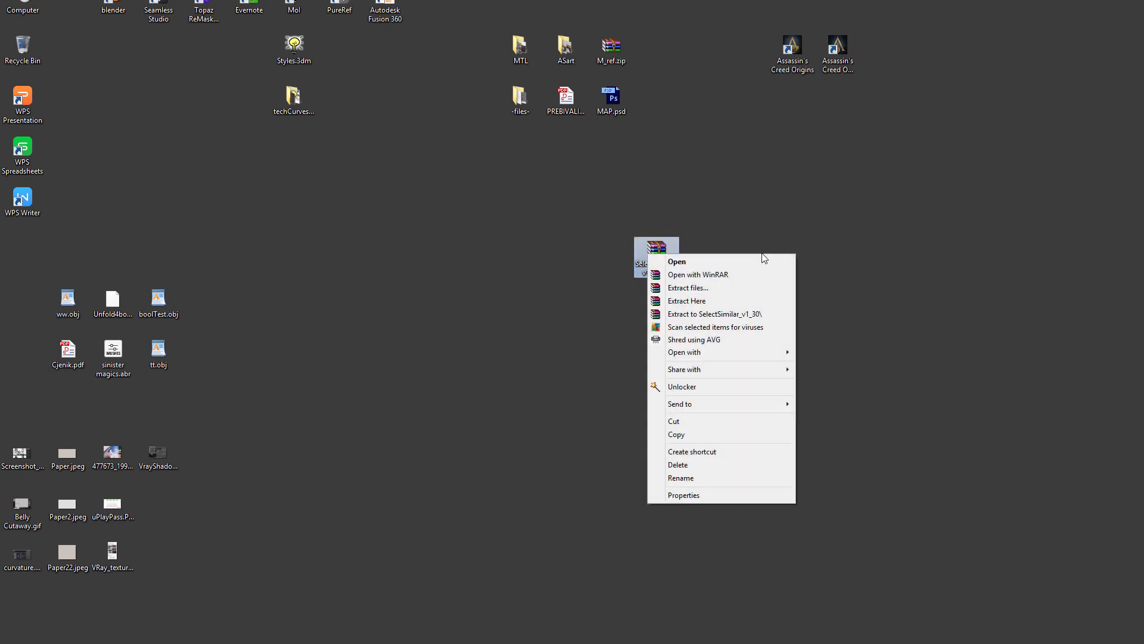
{"action": "left_click", "coordinate": [101, 259]}
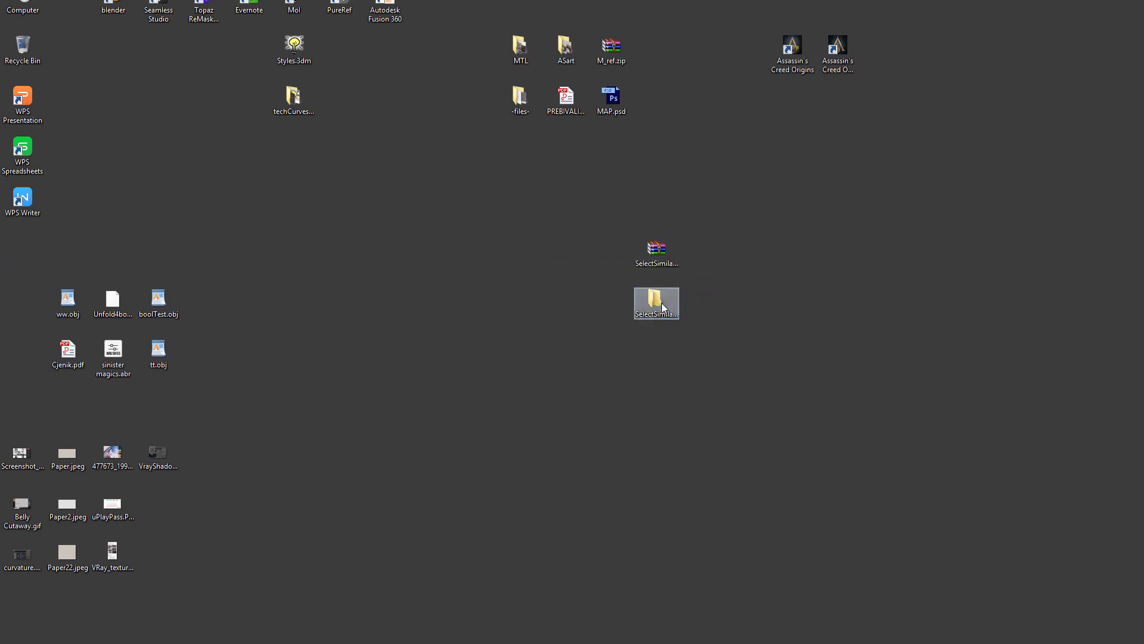
{"action": "double_click", "coordinate": [656, 302]}
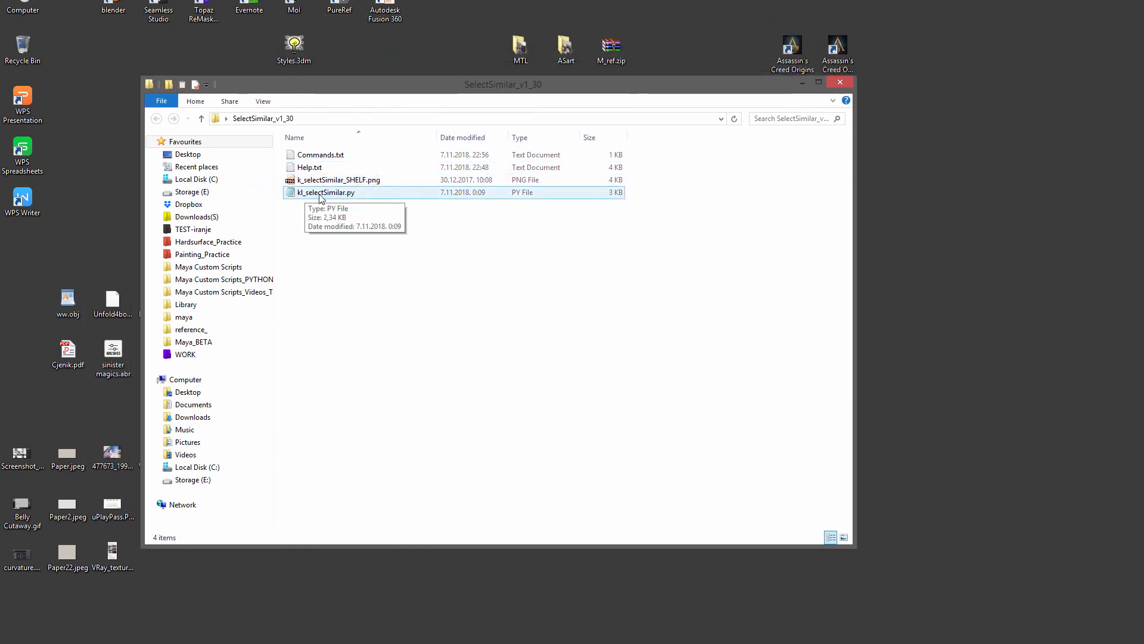
Copy kl_selectSimilar.py into Documents\maya\2018\scripts and return to the SelectSimilar_v1_30 folder
{"action": "right_click", "coordinate": [325, 192]}
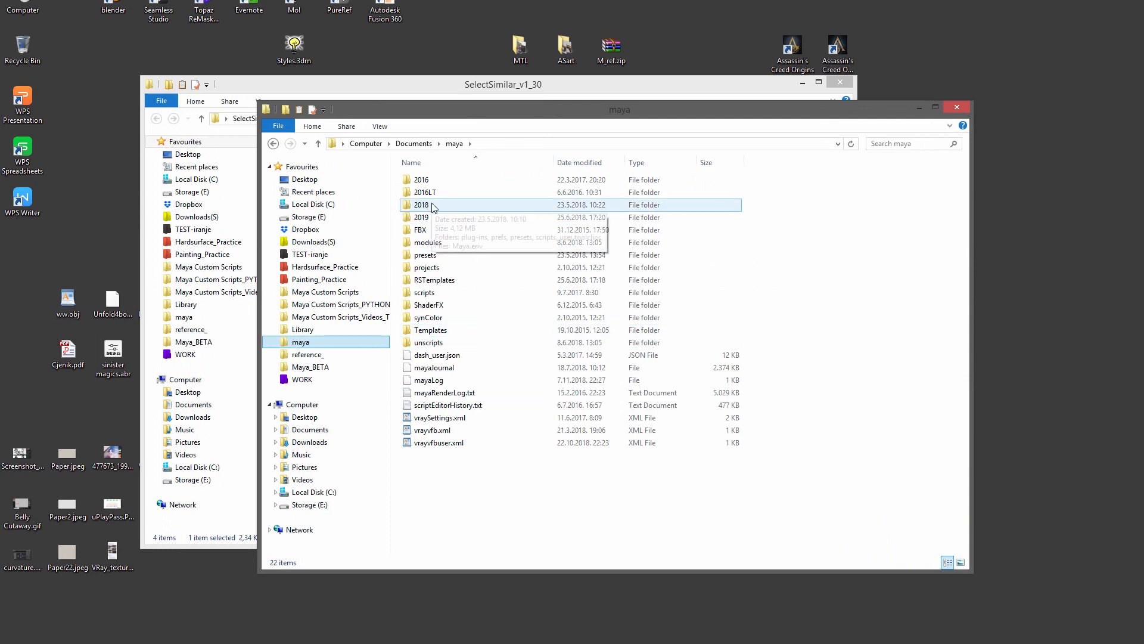
{"action": "double_click", "coordinate": [420, 205]}
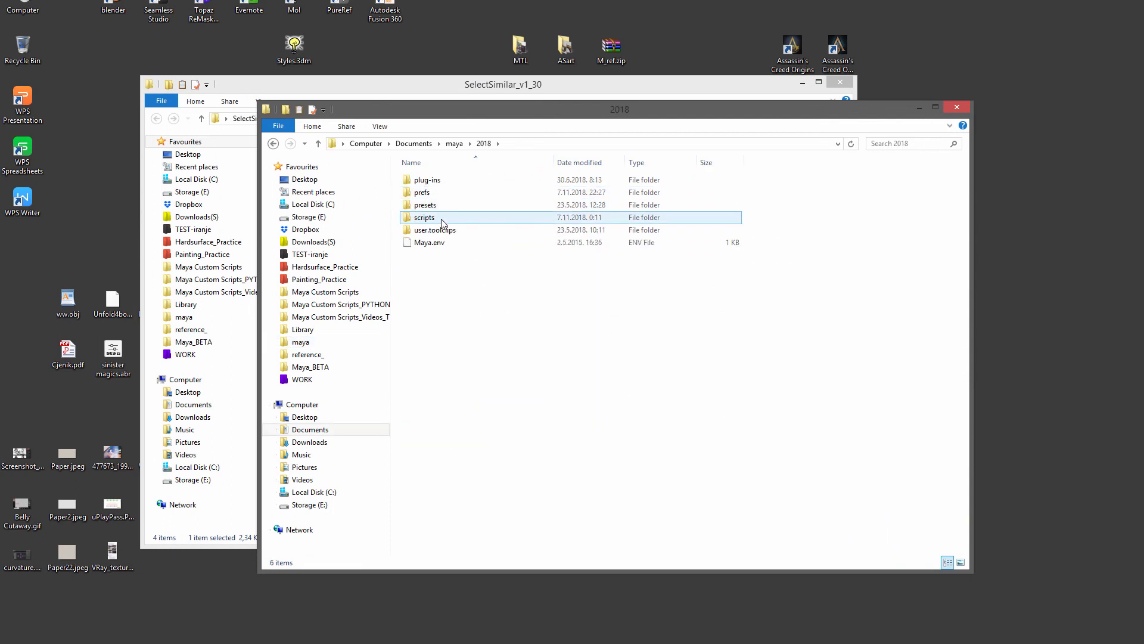
{"action": "double_click", "coordinate": [424, 217]}
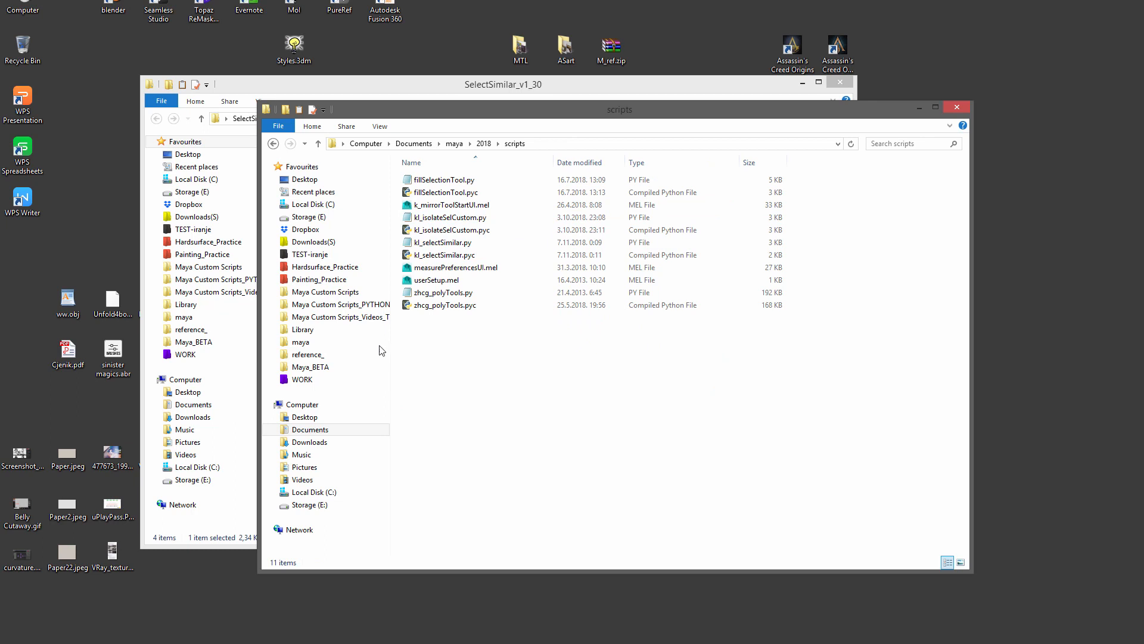
{"action": "left_click", "coordinate": [957, 107]}
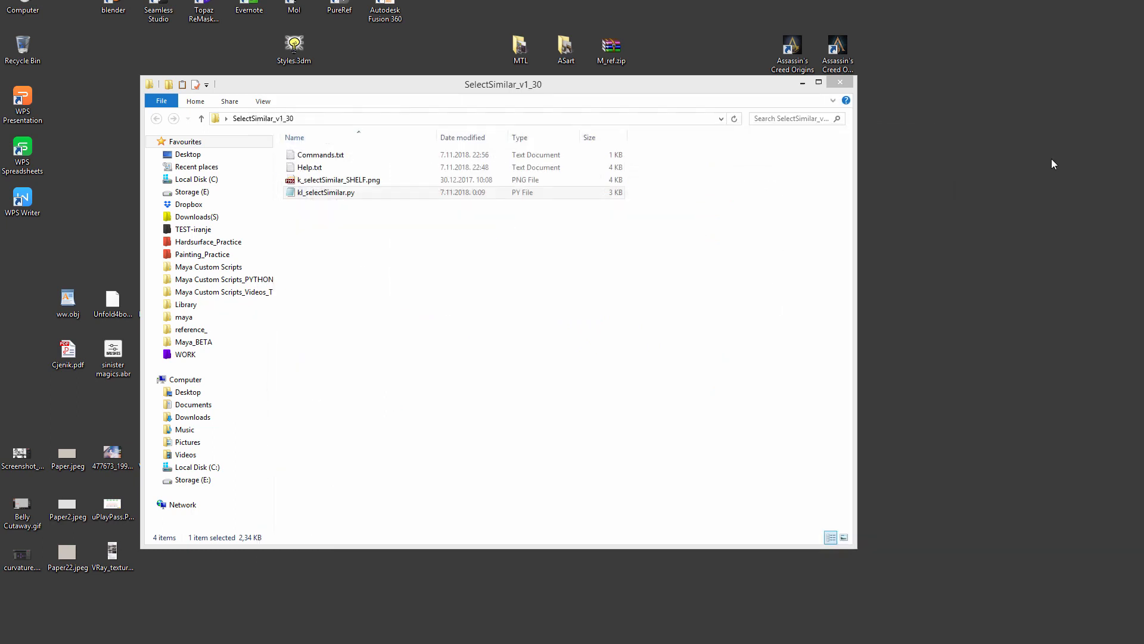
Read through Help.txt's usage, installation and release notes in Notepad, then dismiss it
{"action": "left_click", "coordinate": [319, 153]}
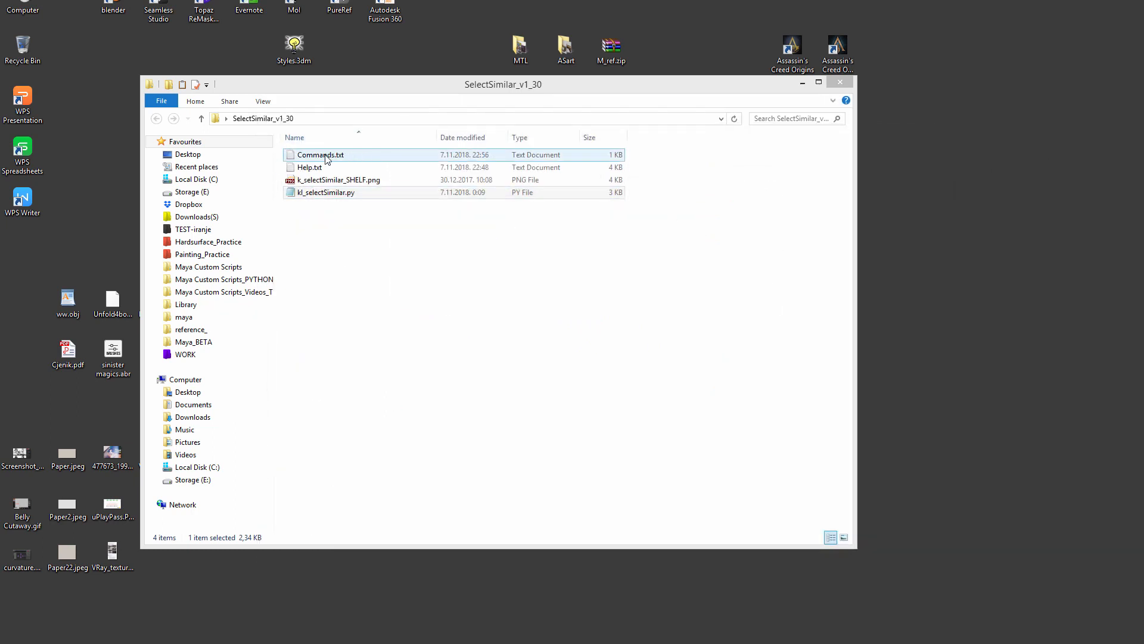
{"action": "left_click", "coordinate": [310, 167]}
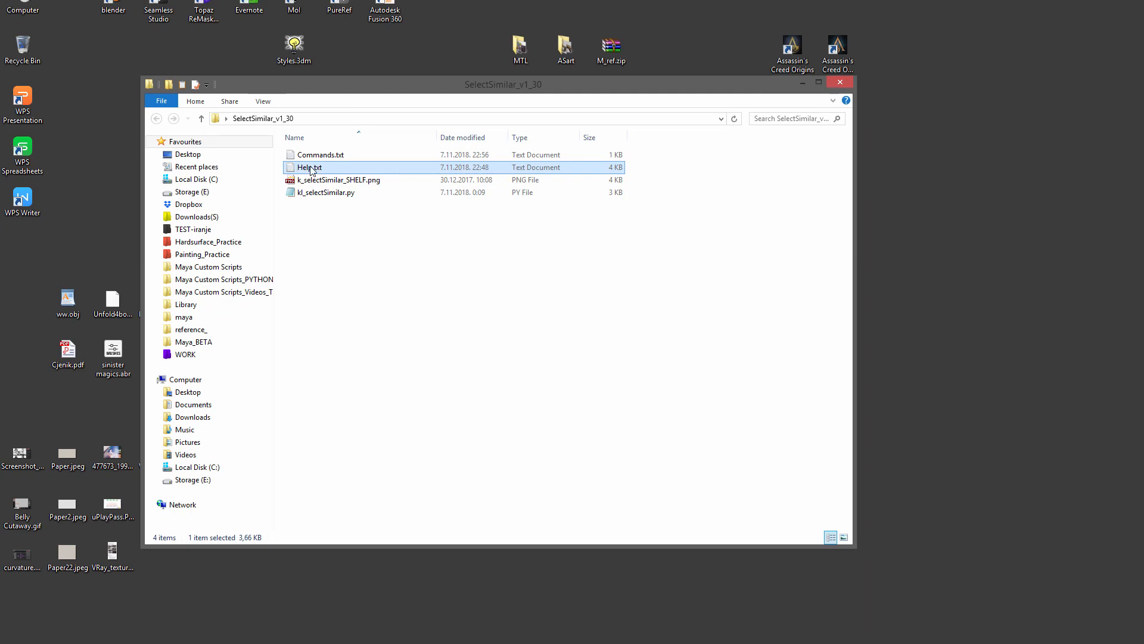
{"action": "double_click", "coordinate": [310, 167]}
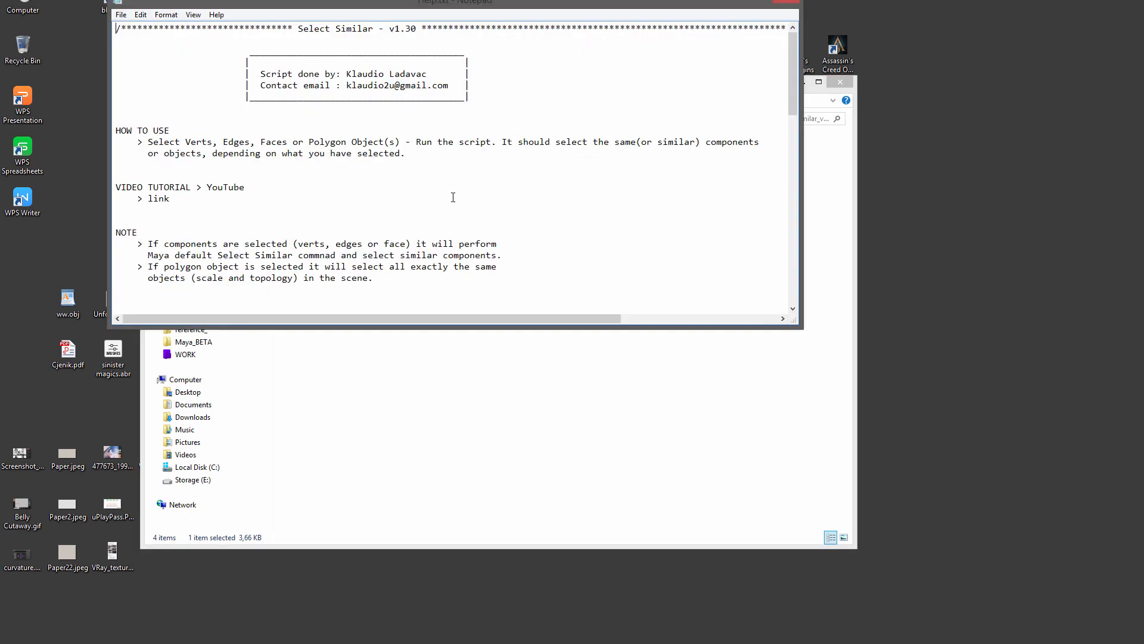
{"action": "scroll", "scroll_direction": "down", "scroll_amount": 3}
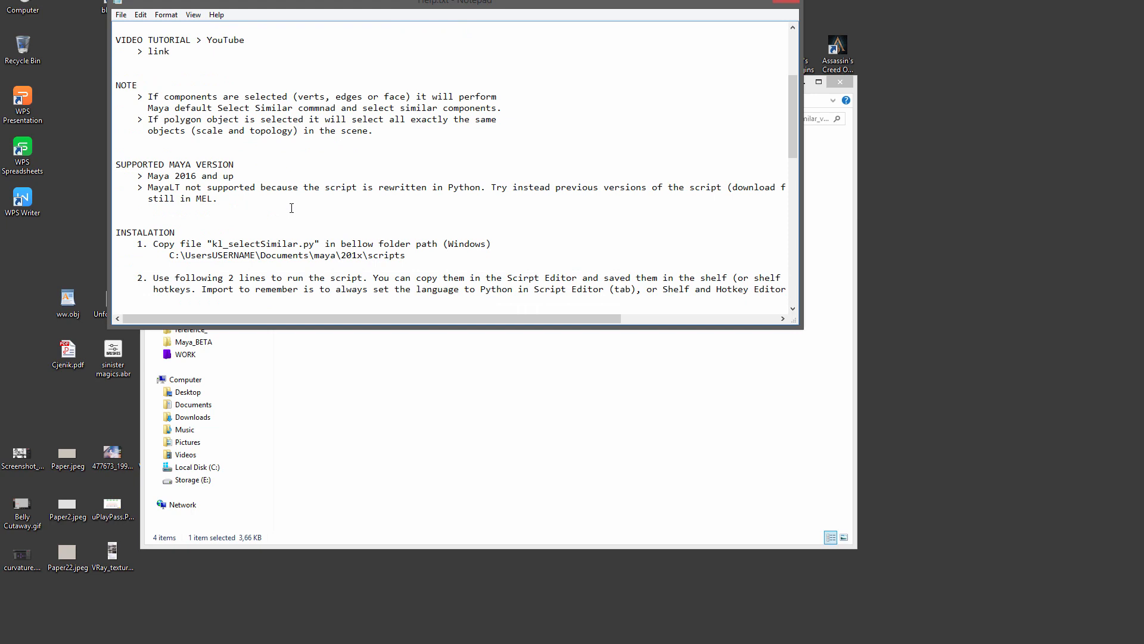
{"action": "scroll", "scroll_direction": "down", "scroll_amount": 3}
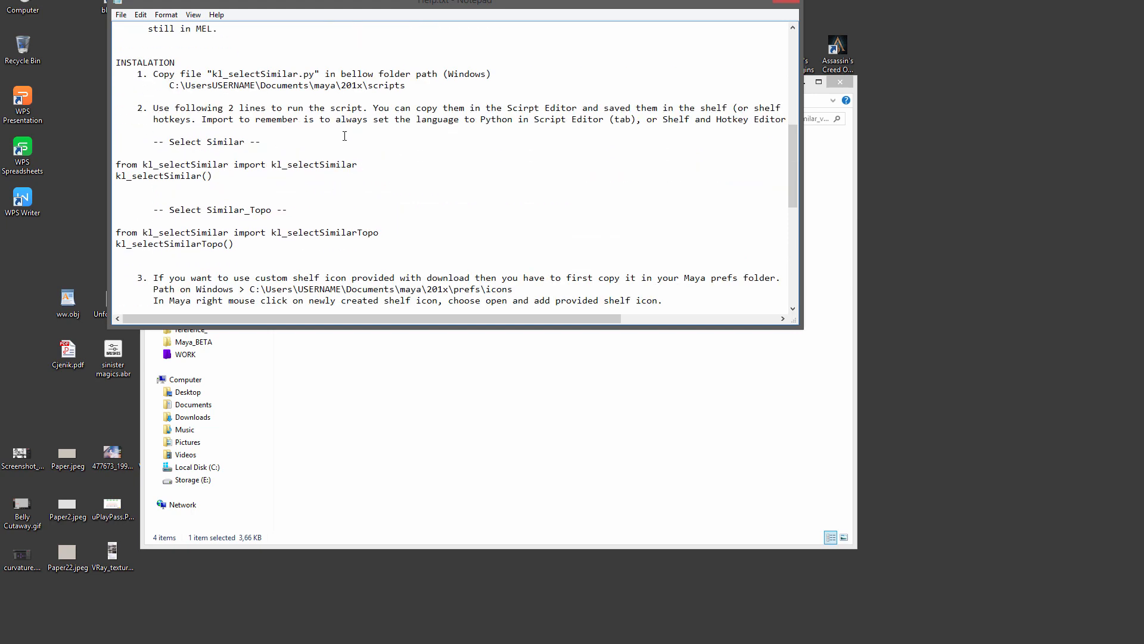
{"action": "scroll", "scroll_direction": "down", "scroll_amount": 3}
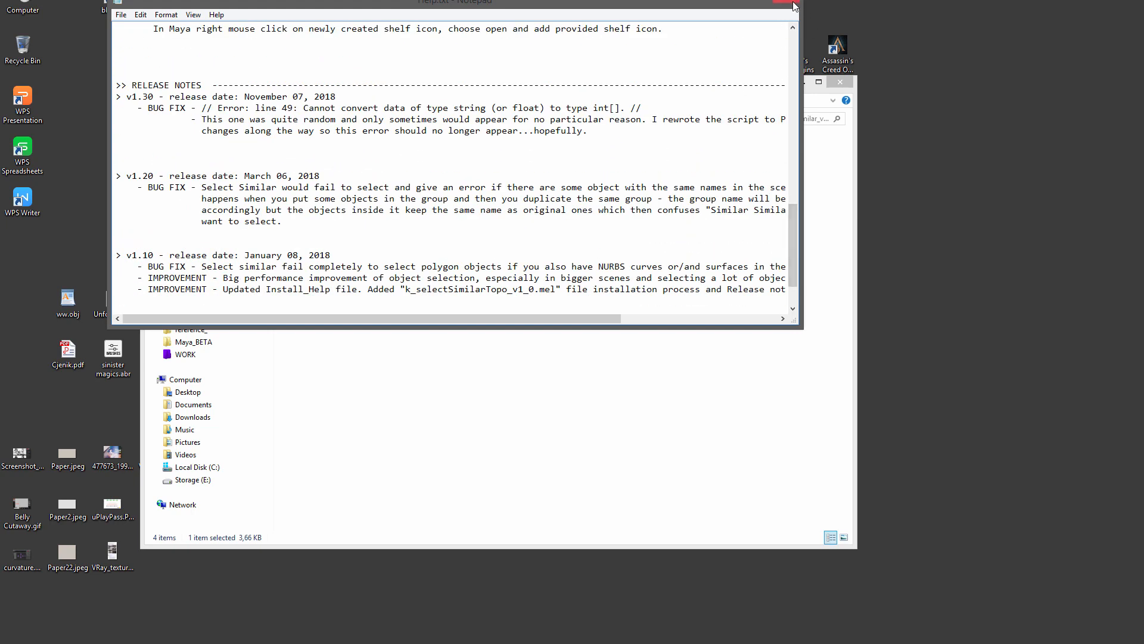
{"action": "left_click", "coordinate": [794, 5]}
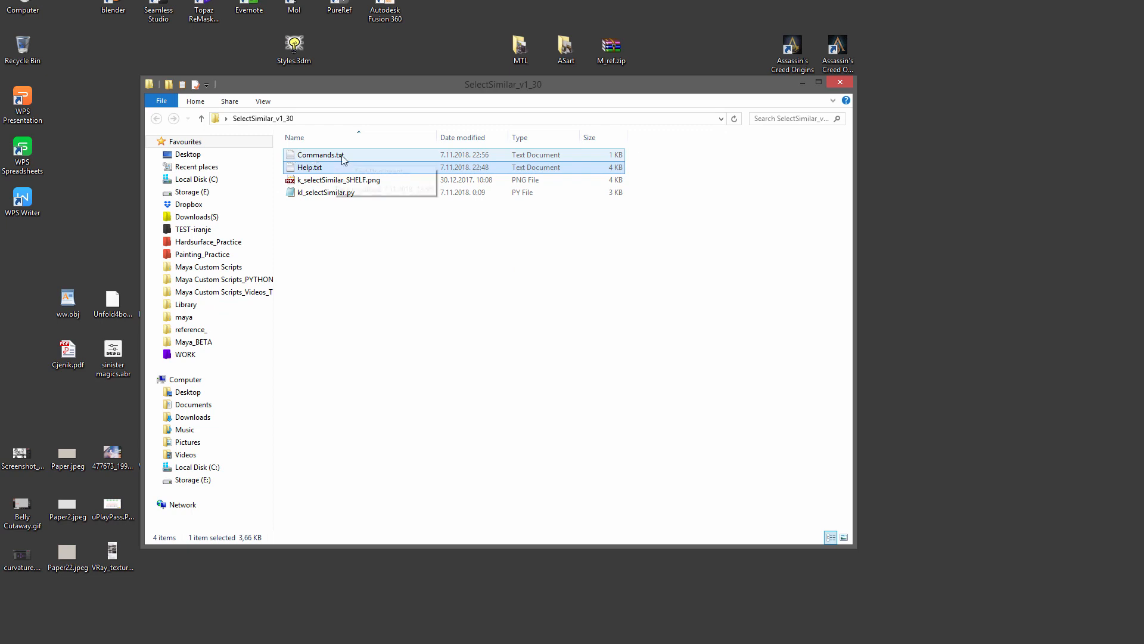
View Commands.txt in Notepad with the Select Similar and Select Similar_Topo Python lines
{"action": "double_click", "coordinate": [317, 153]}
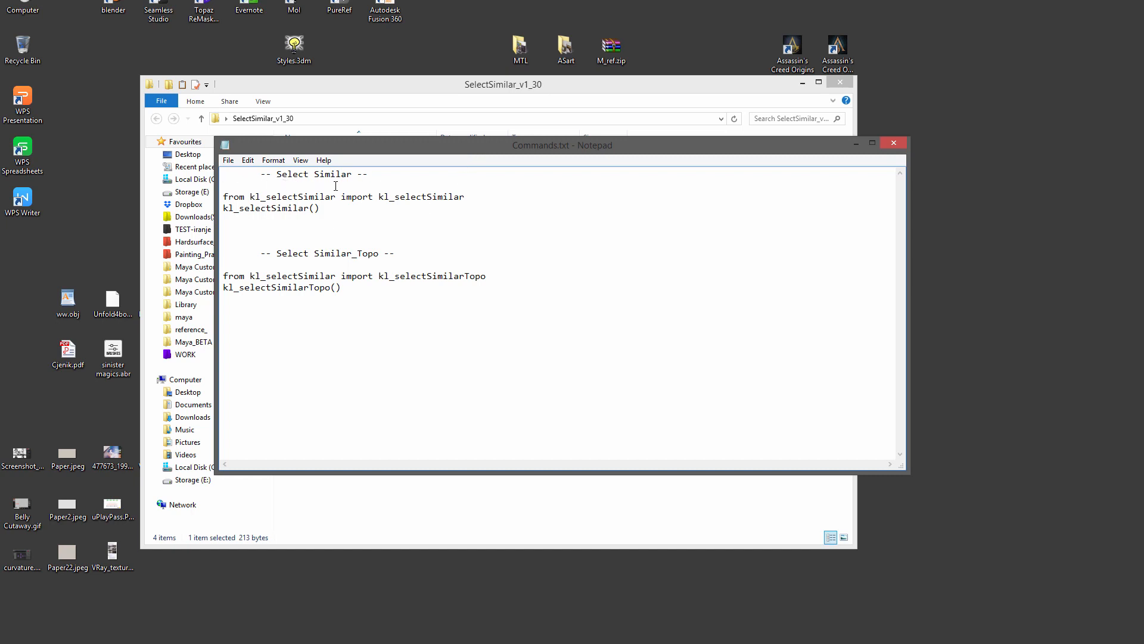
{"action": "mouse_move", "coordinate": [382, 233]}
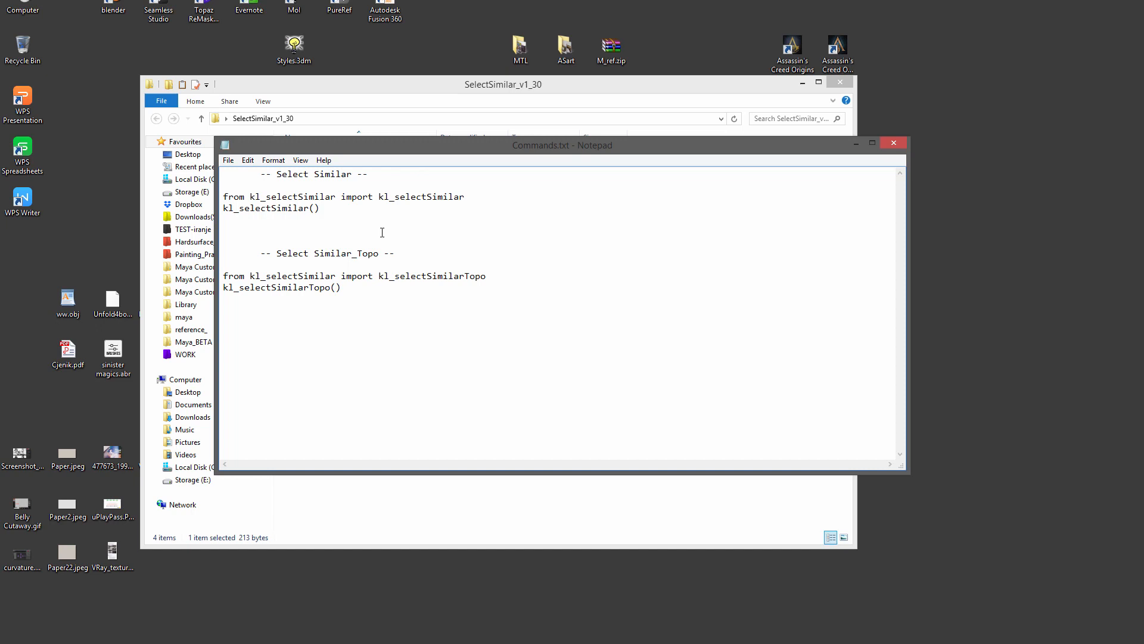
{"action": "mouse_move", "coordinate": [378, 265]}
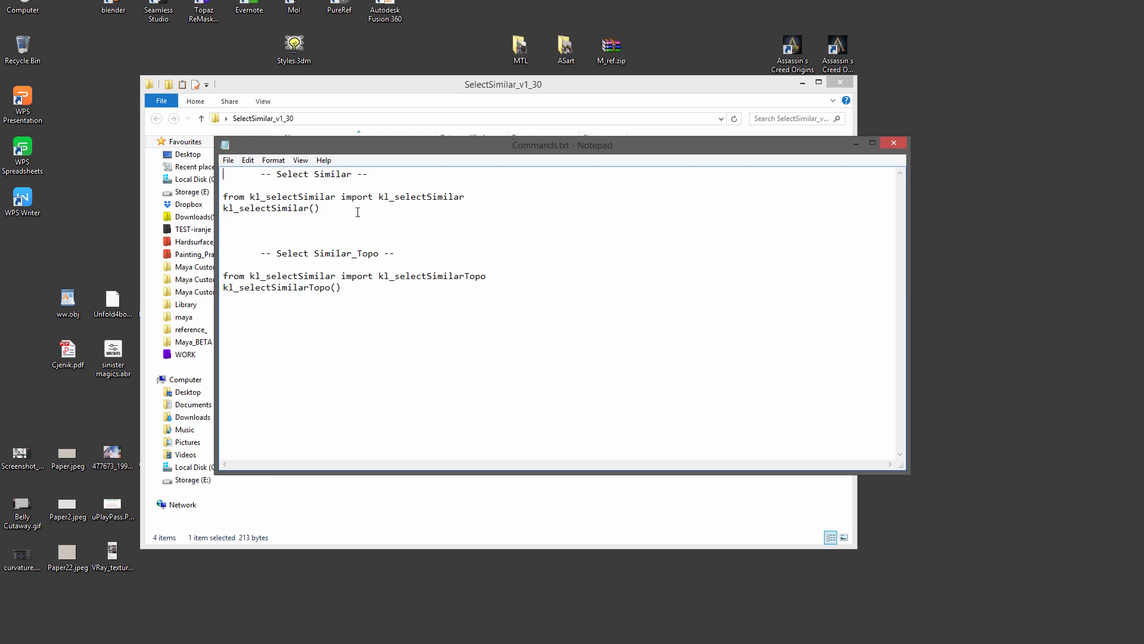
{"action": "mouse_move", "coordinate": [356, 219]}
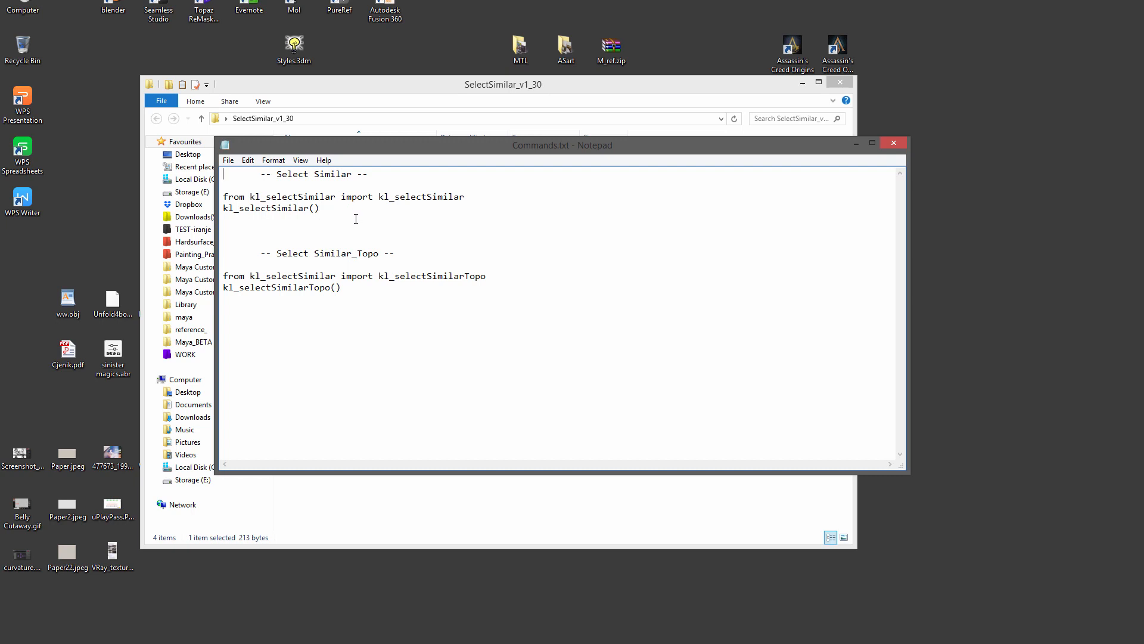
{"action": "mouse_move", "coordinate": [324, 210]}
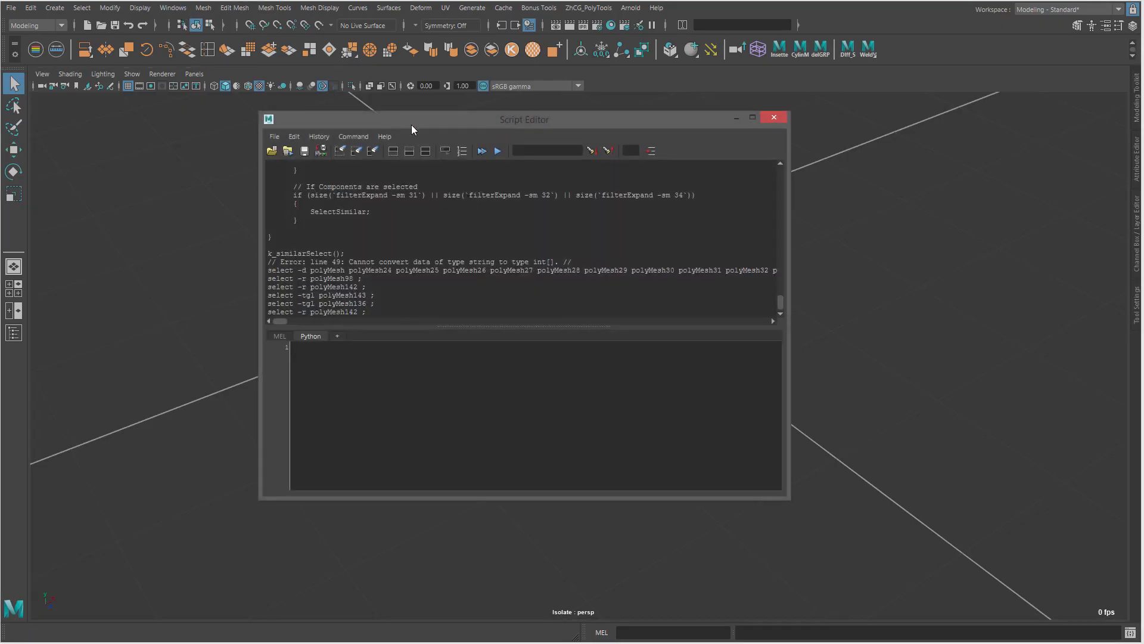
Paste 'from kl_selectSimilar import kl_selectSimilar' into the Script Editor Python tab and drag it onto the shelf as a button
{"action": "left_click_drag", "start_coordinate": [524, 119], "coordinate": [564, 132]}
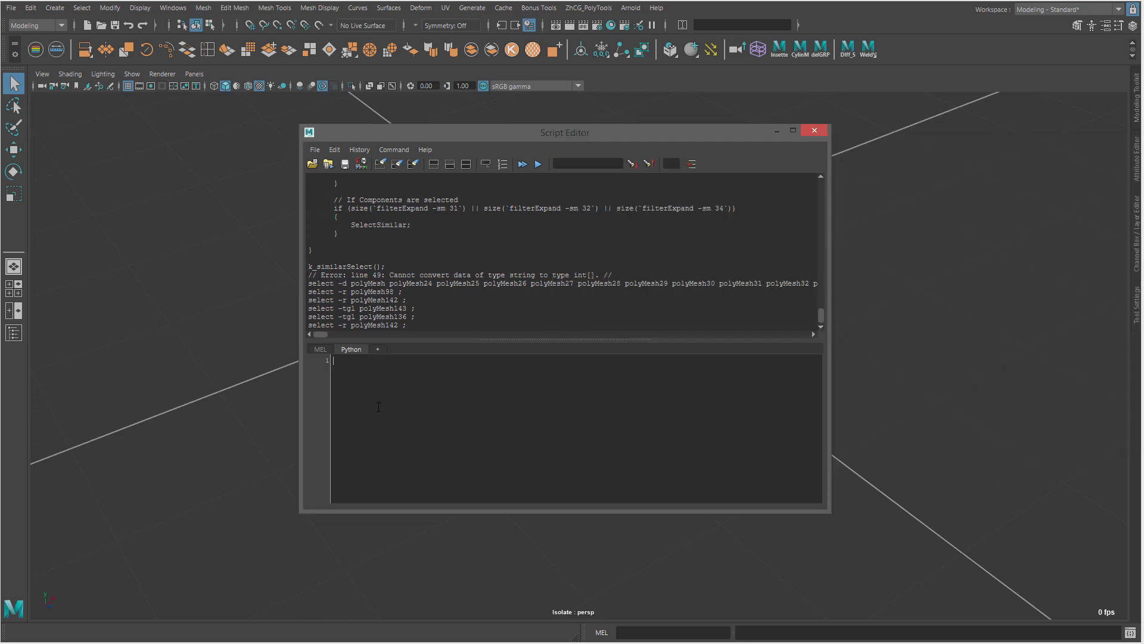
{"action": "type", "text": "from kl_selectSimilar import kl_selectSimilar"}
{"action": "type", "text": "kl_selectSimilar()"}
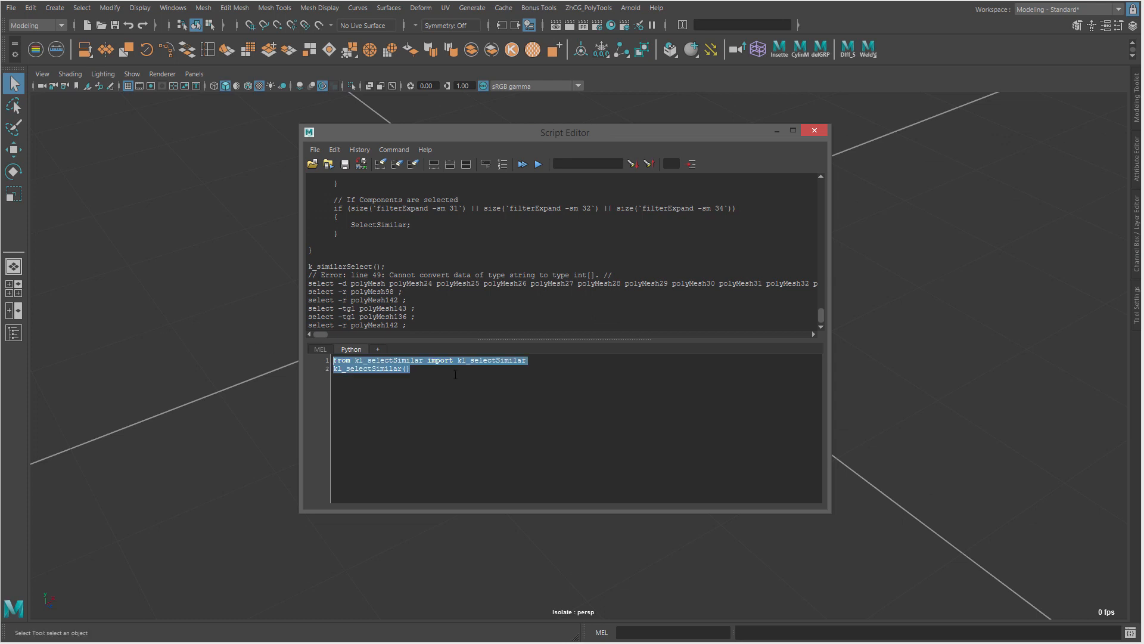
{"action": "mouse_move", "coordinate": [907, 54]}
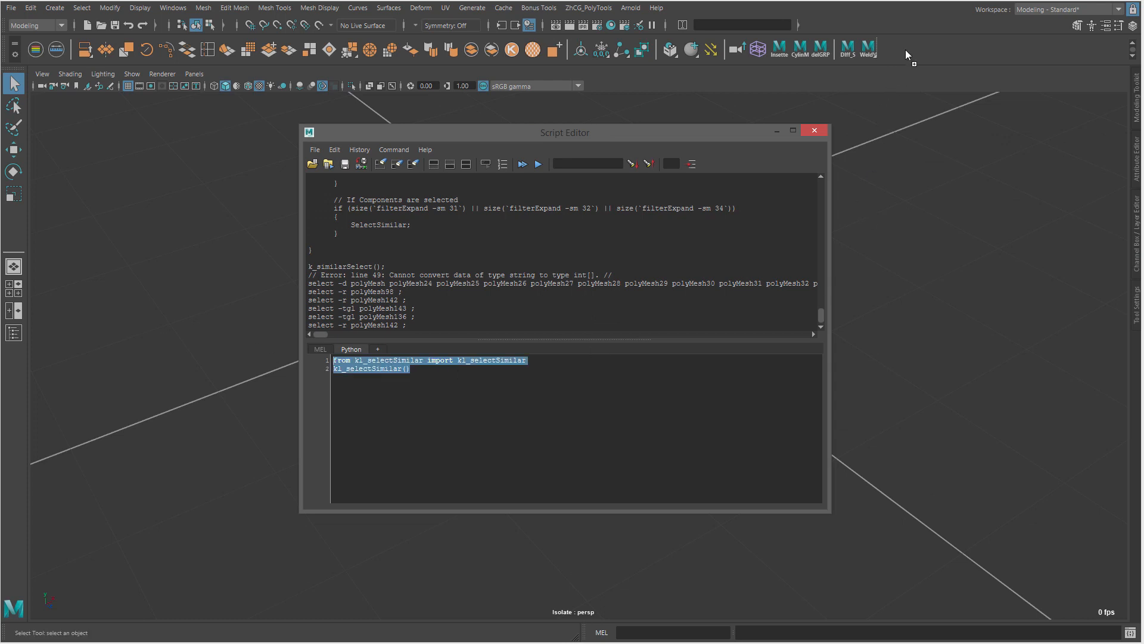
{"action": "left_click_drag", "start_coordinate": [564, 132], "coordinate": [432, 137]}
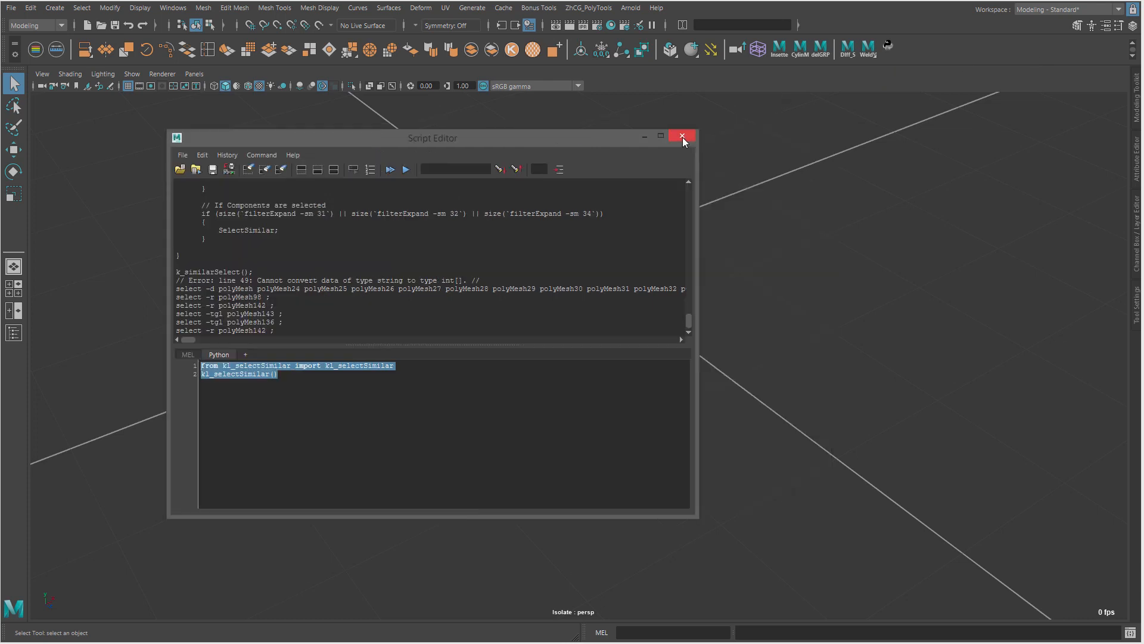
{"action": "left_click", "coordinate": [682, 137]}
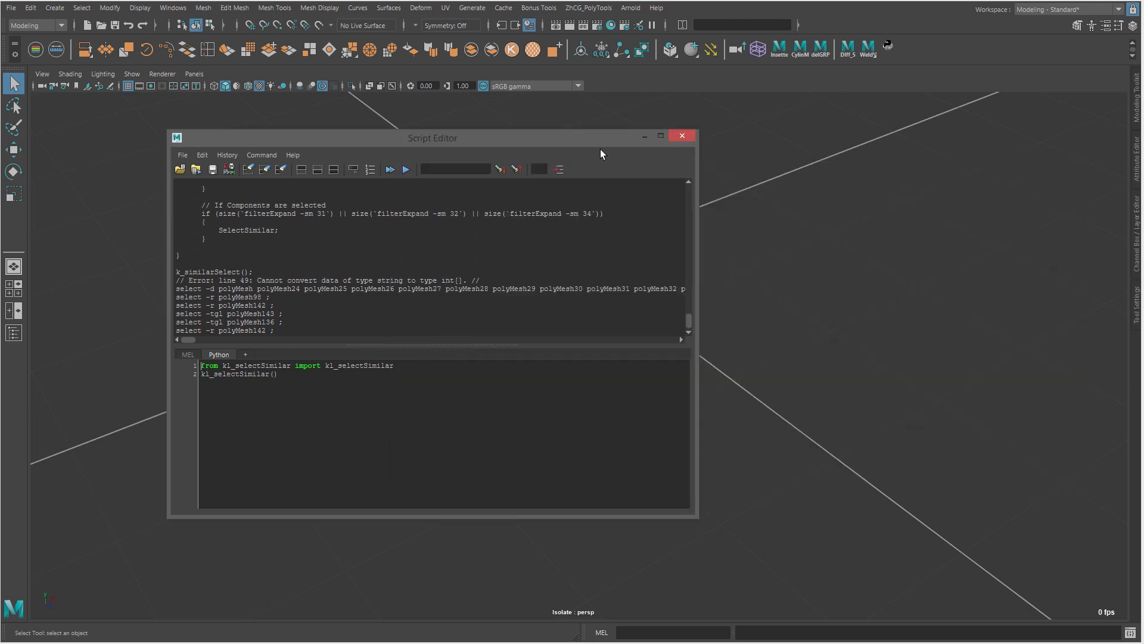
{"action": "left_click", "coordinate": [681, 136]}
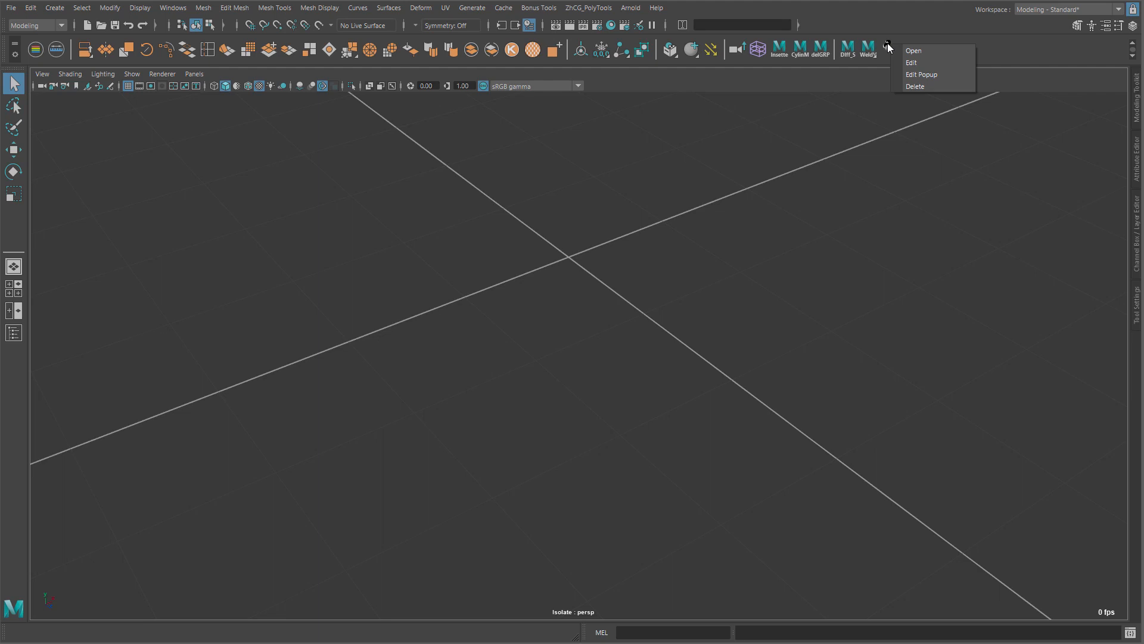
{"action": "mouse_move", "coordinate": [922, 51]}
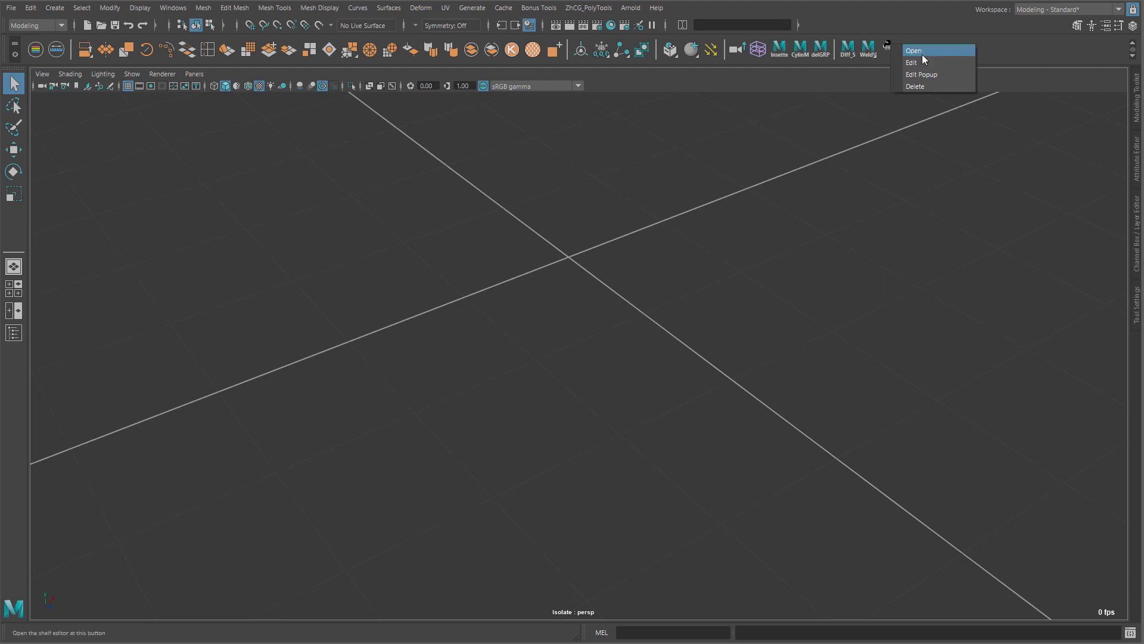
Add a Python popup item 'Select Similar - Topo' running kl_selectSimilarTopo to the new shelf button
{"action": "left_click", "coordinate": [914, 50]}
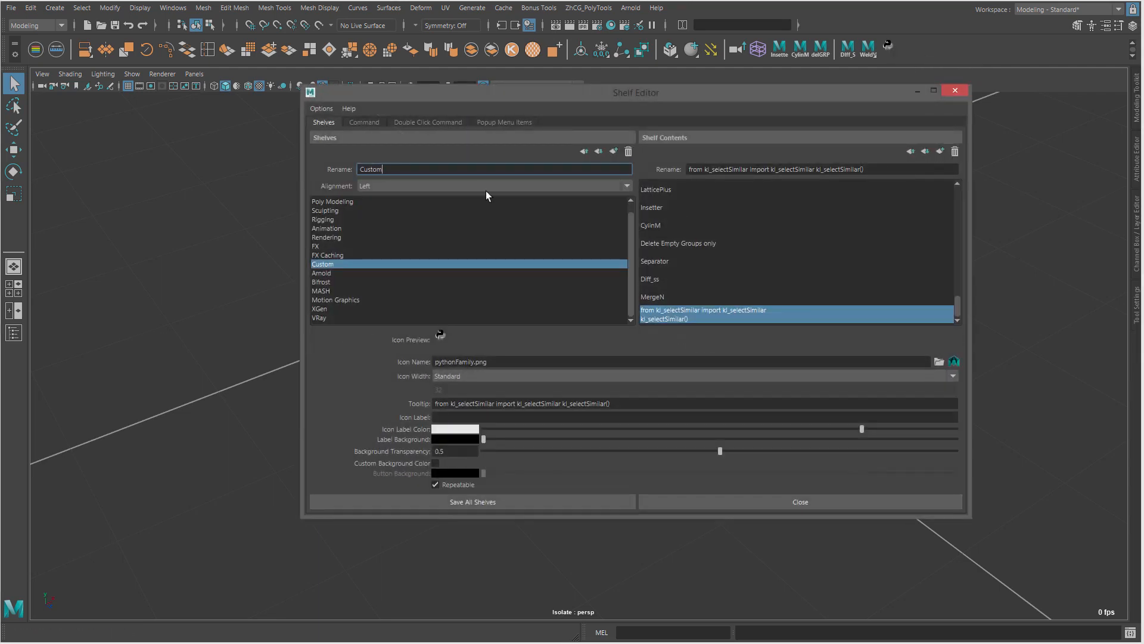
{"action": "left_click", "coordinate": [503, 122]}
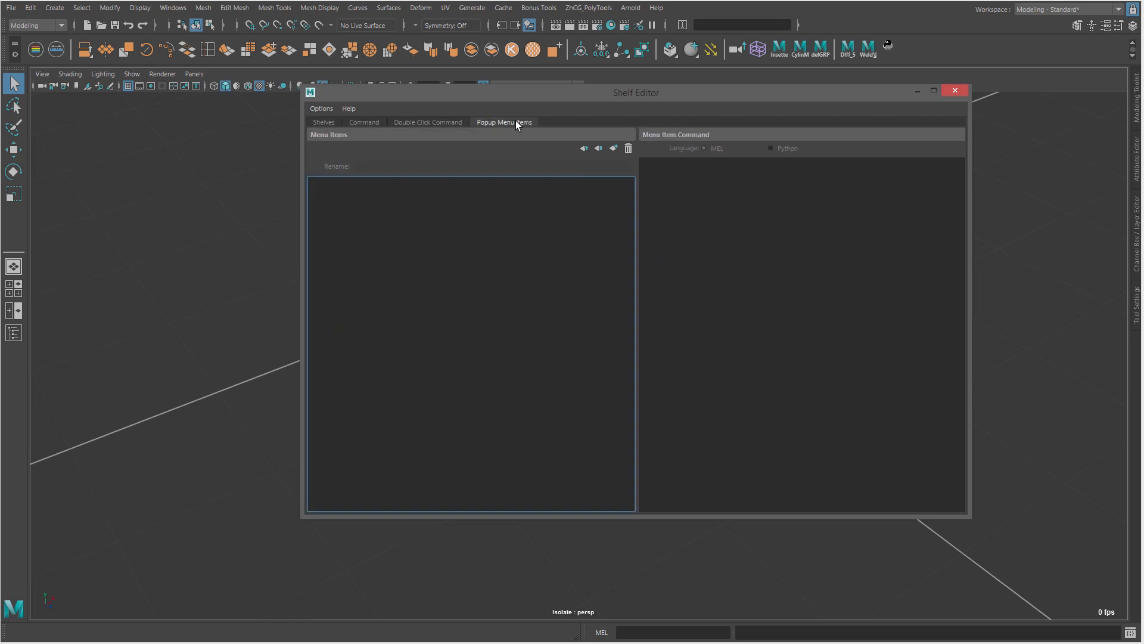
{"action": "mouse_move", "coordinate": [615, 157]}
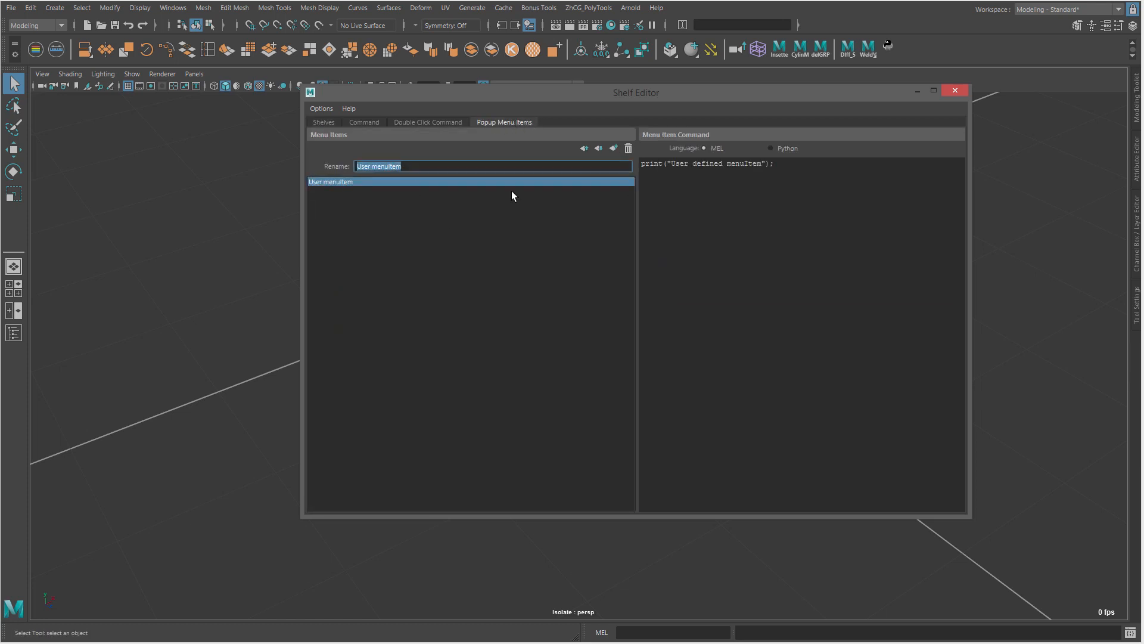
{"action": "type", "text": "Select Similar -"}
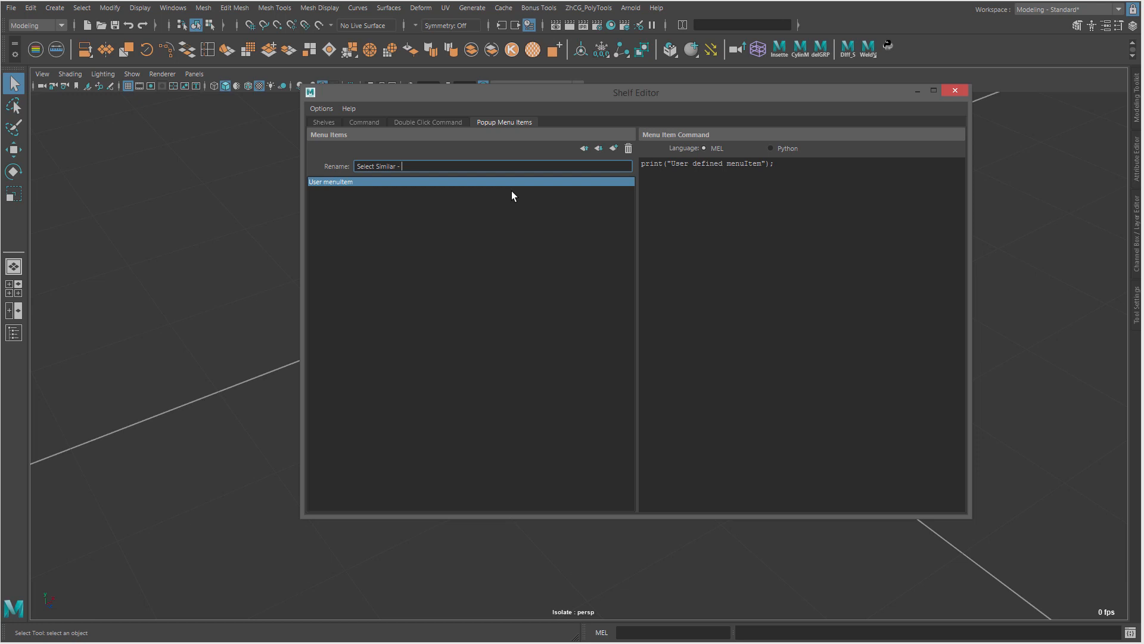
{"action": "type", "text": "Topo"}
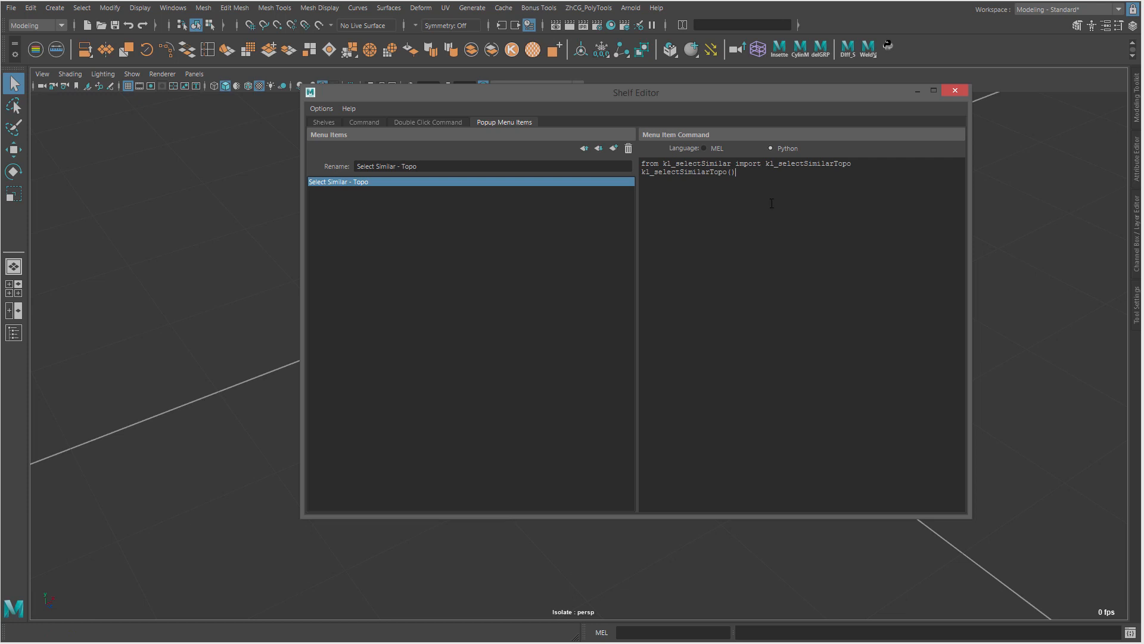
{"action": "left_click", "coordinate": [953, 90]}
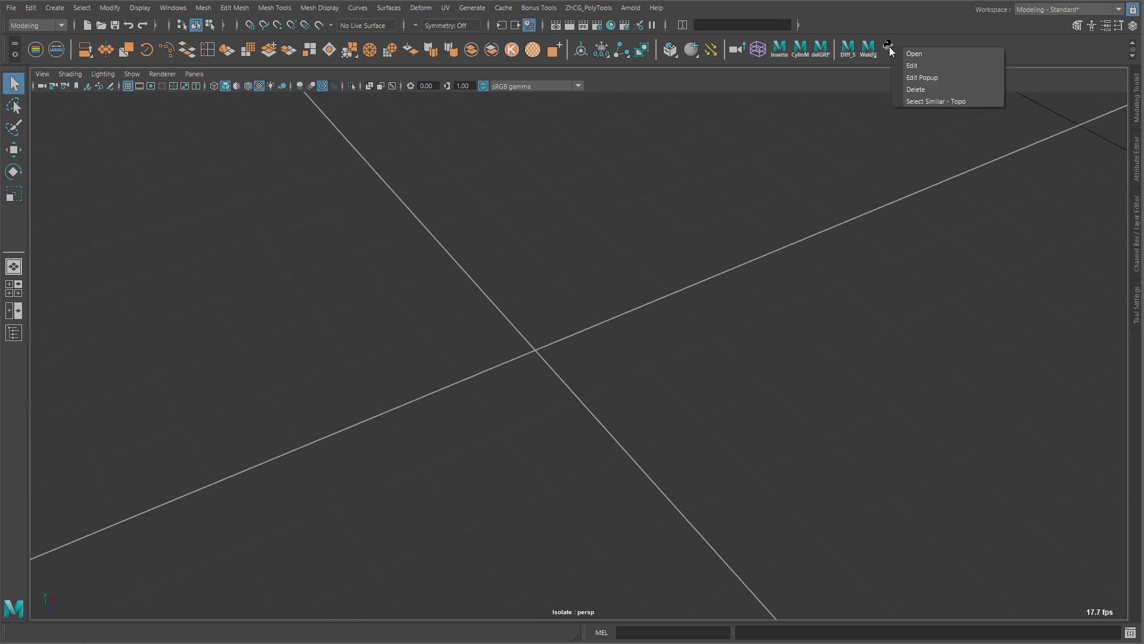
{"action": "mouse_move", "coordinate": [886, 48]}
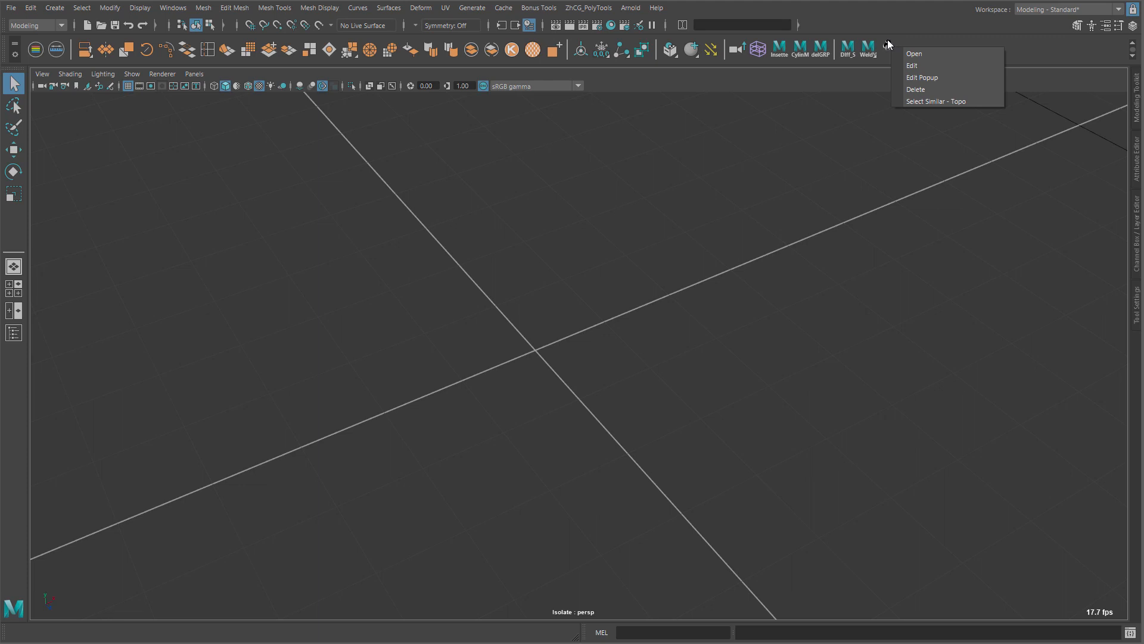
{"action": "mouse_move", "coordinate": [915, 90]}
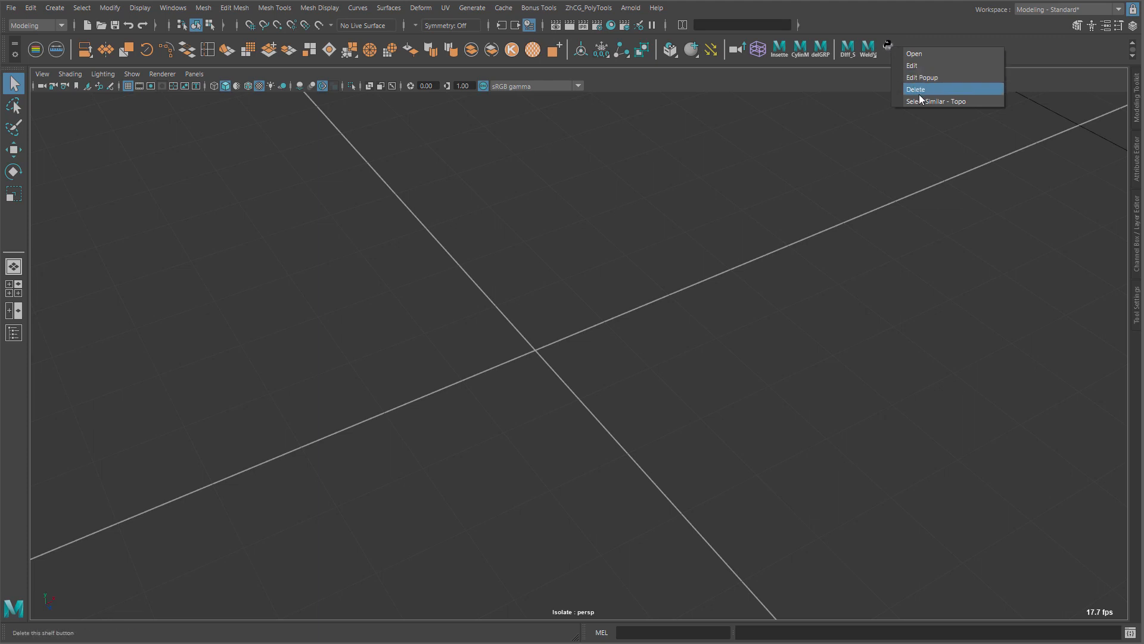
{"action": "mouse_move", "coordinate": [945, 101]}
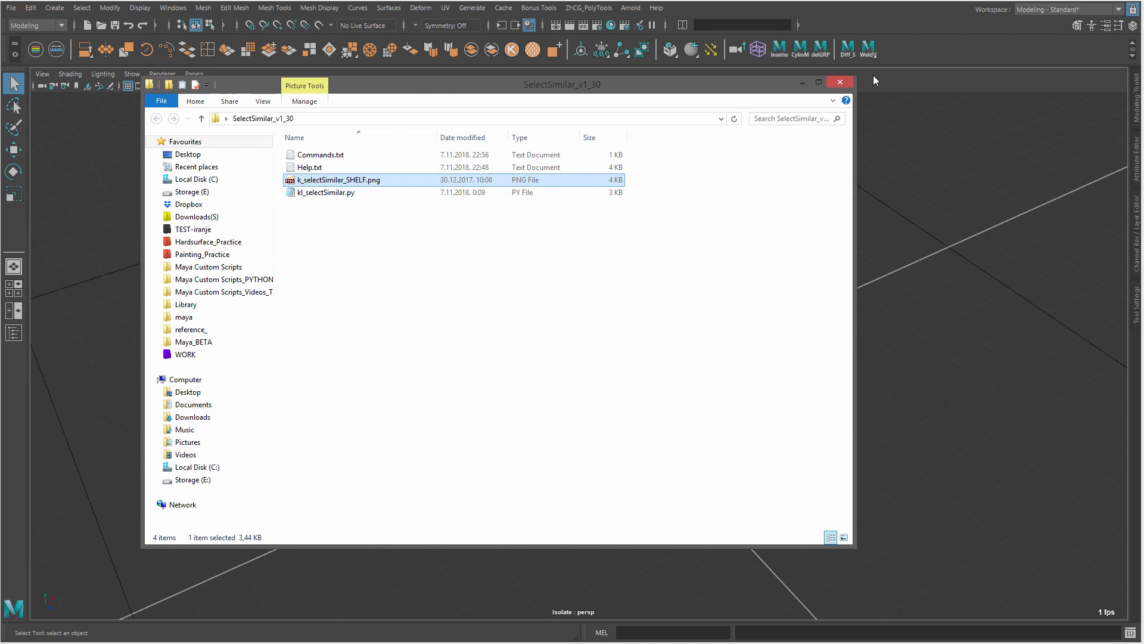
Dismiss the SelectSimilar folder window so the drill tray scene fills the Maya viewport
{"action": "left_click", "coordinate": [840, 82]}
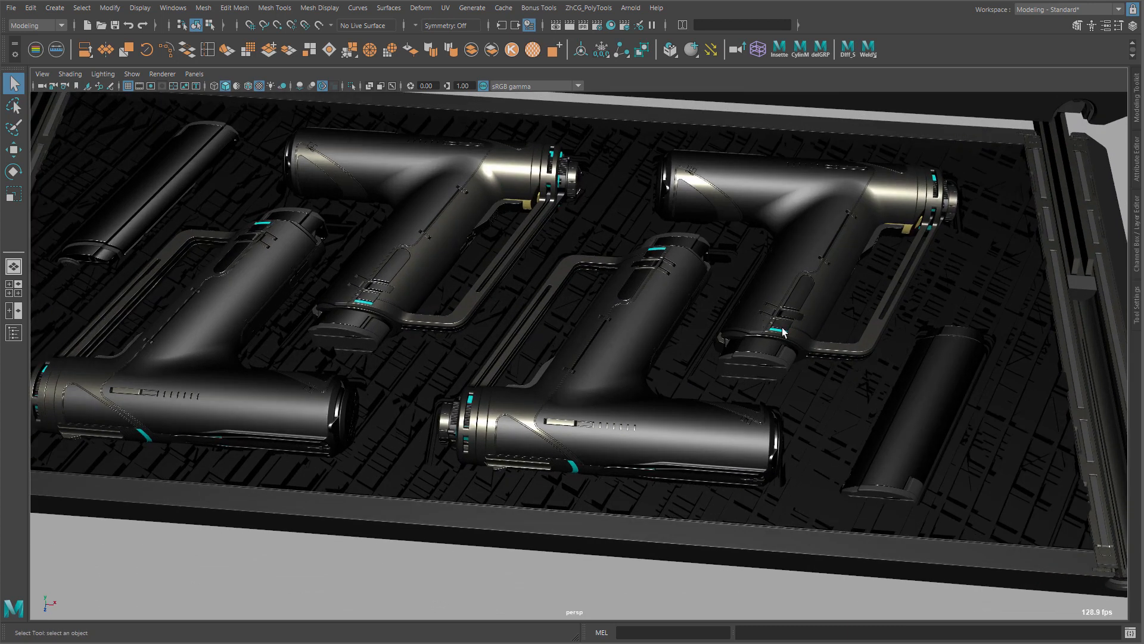
Orbit and zoom around the drill tray to view the small vented part and the whole tray
{"action": "left_click_drag", "start_coordinate": [784, 333], "coordinate": [608, 317]}
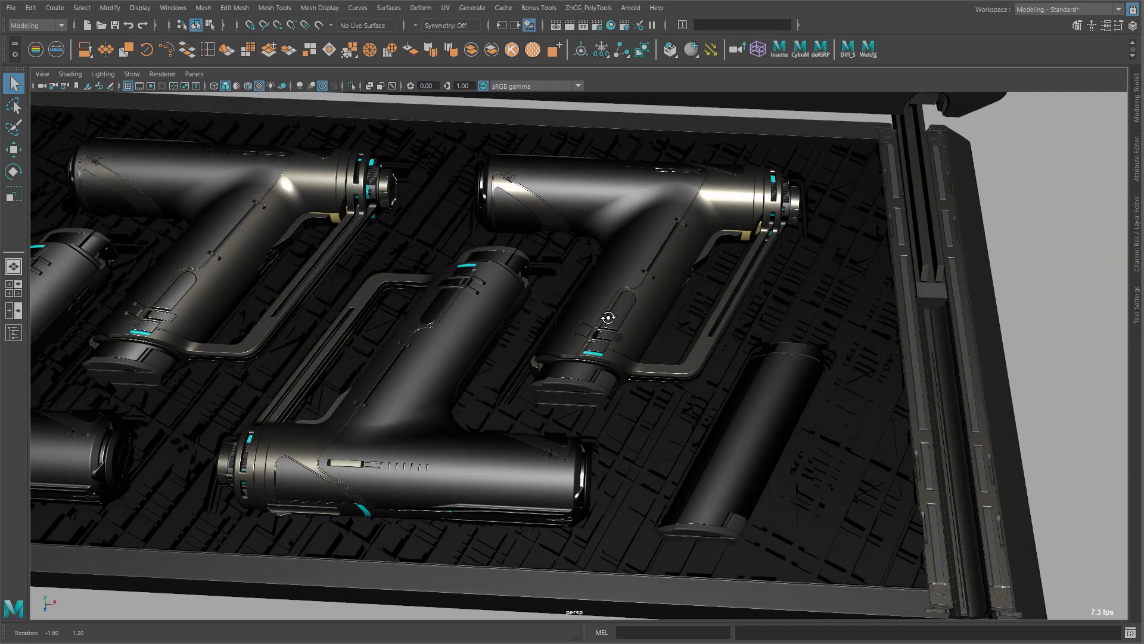
{"action": "scroll", "scroll_direction": "down", "scroll_amount": 3}
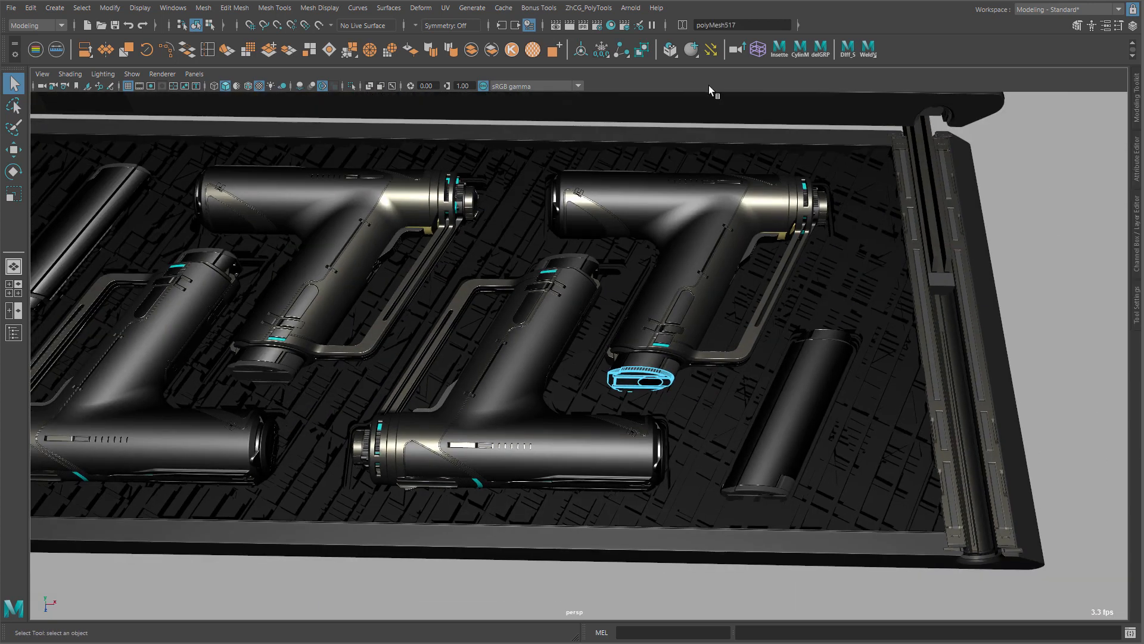
{"action": "mouse_move", "coordinate": [200, 307]}
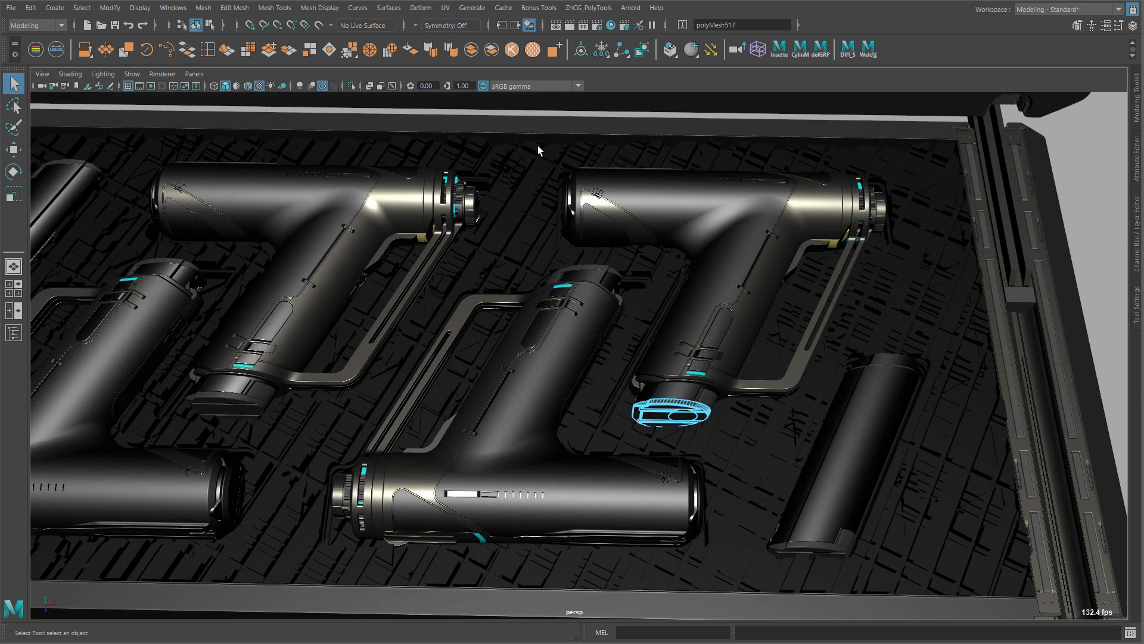
{"action": "mouse_move", "coordinate": [653, 189]}
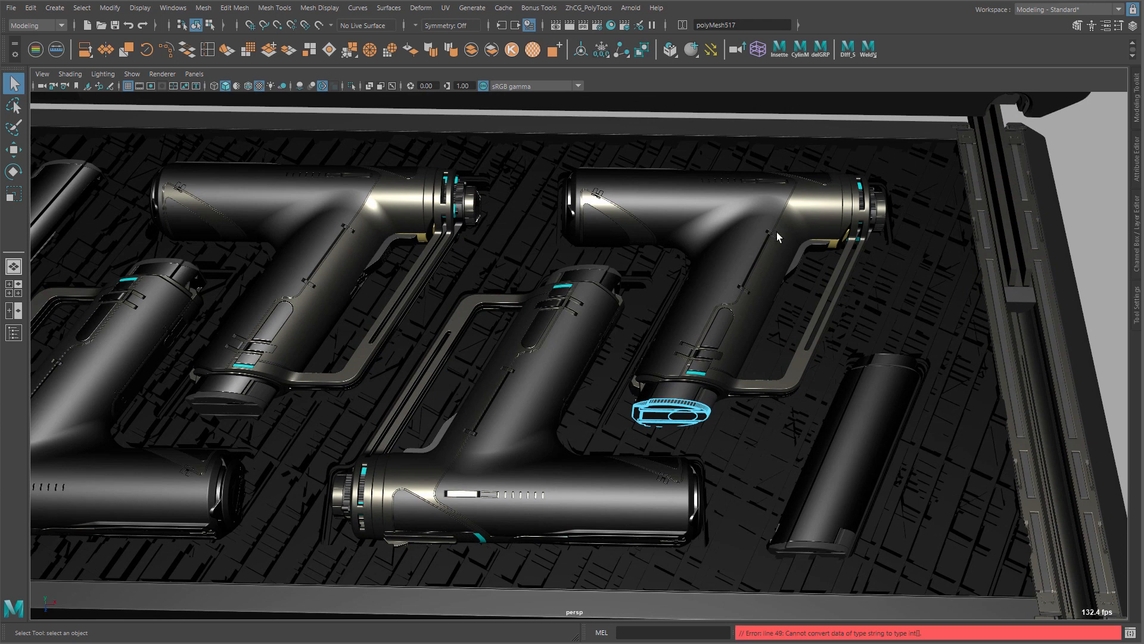
{"action": "mouse_move", "coordinate": [882, 584]}
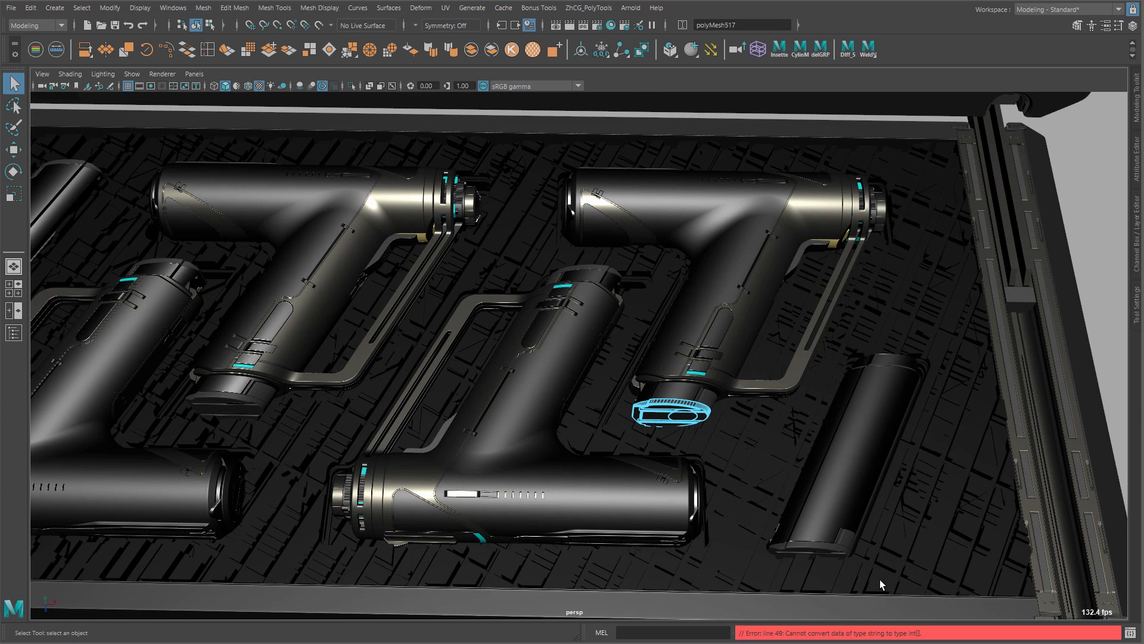
{"action": "mouse_move", "coordinate": [835, 638]}
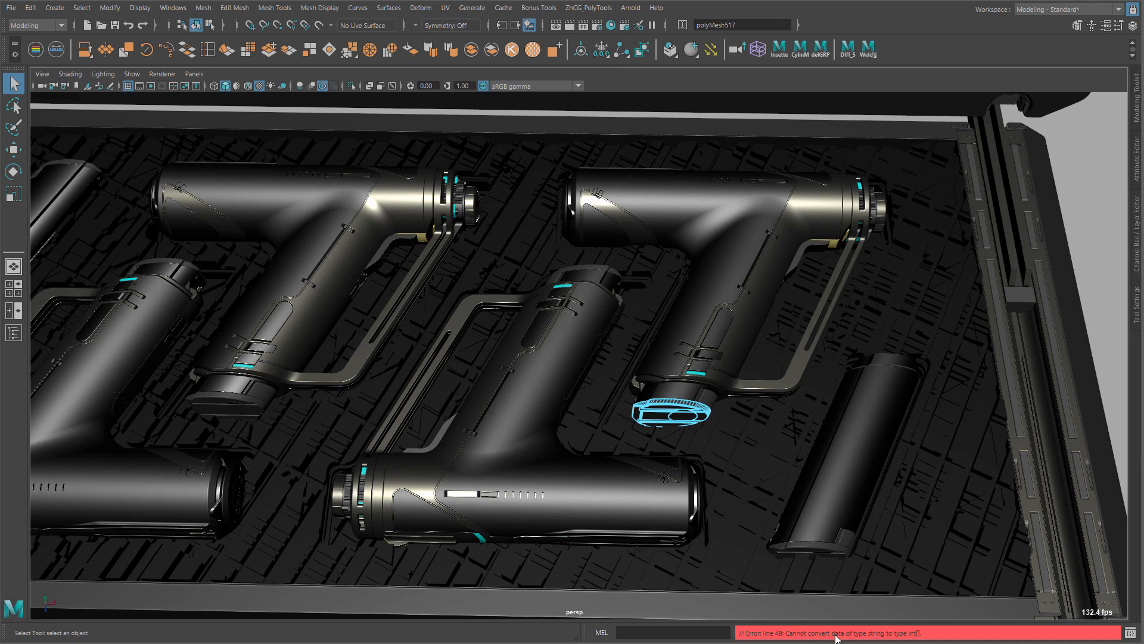
{"action": "mouse_move", "coordinate": [937, 640]}
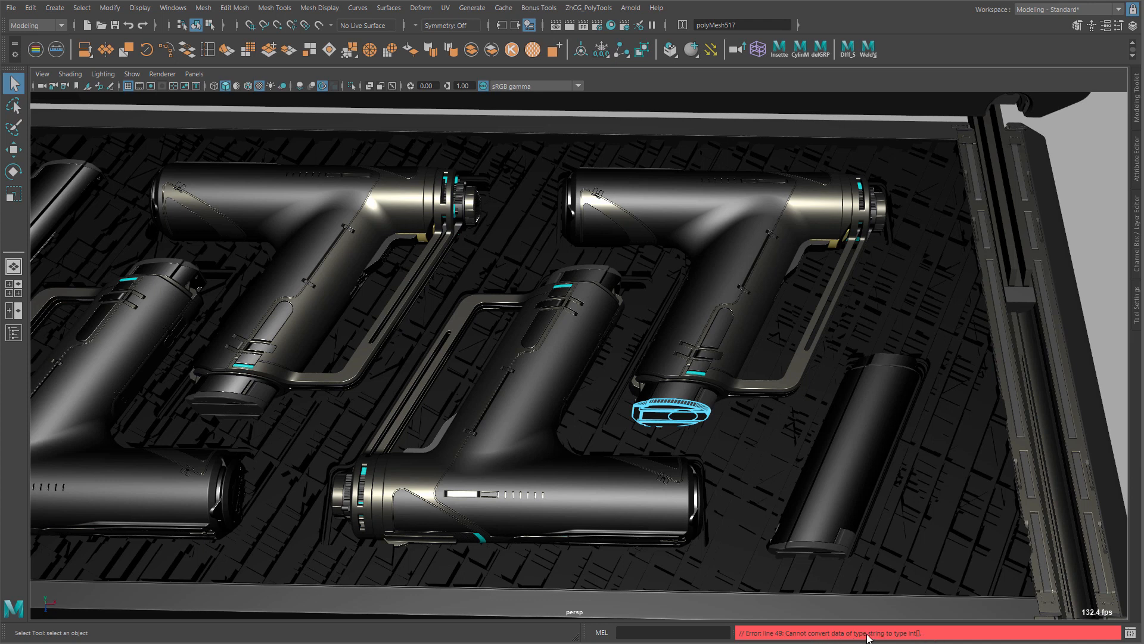
{"action": "mouse_move", "coordinate": [827, 394]}
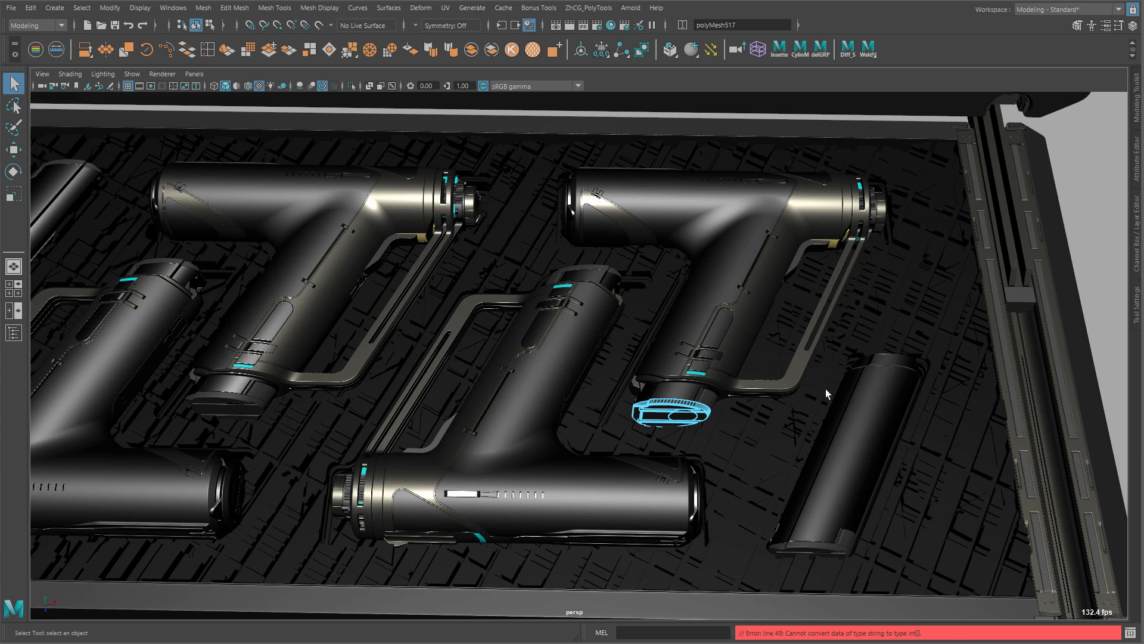
{"action": "left_click_drag", "start_coordinate": [827, 395], "coordinate": [681, 327]}
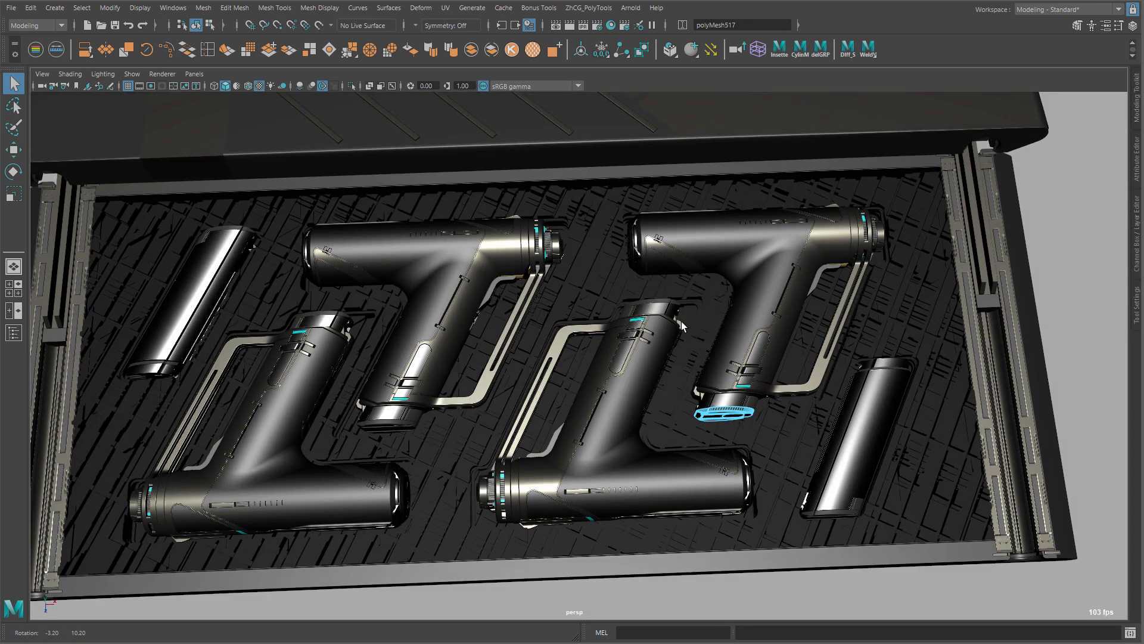
{"action": "left_click_drag", "start_coordinate": [678, 324], "coordinate": [262, 196]}
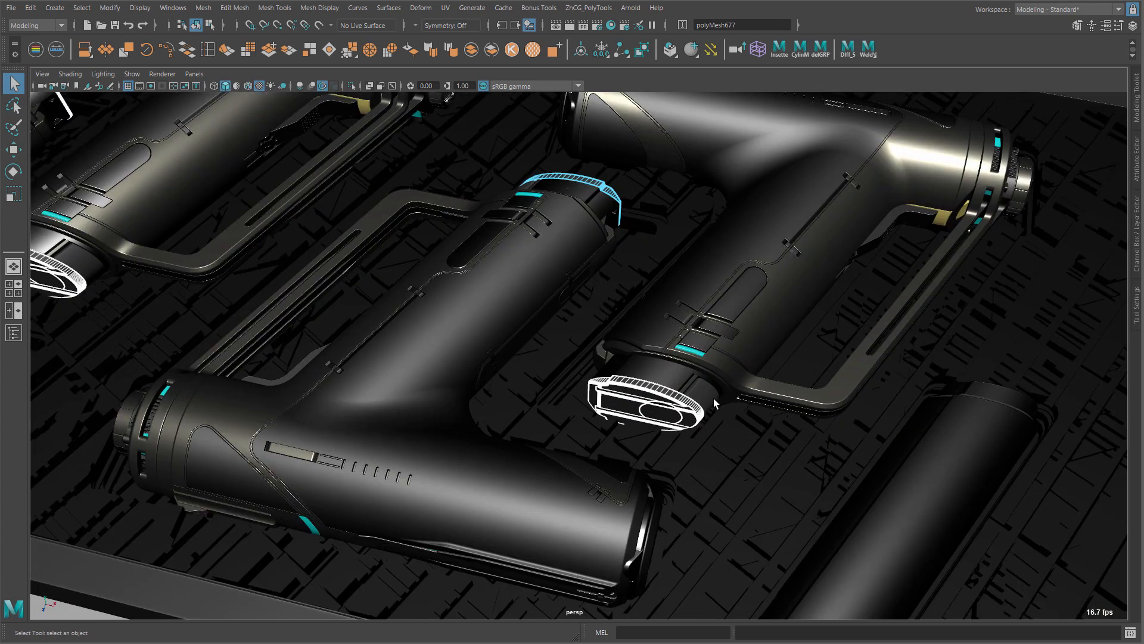
{"action": "left_click", "coordinate": [737, 324]}
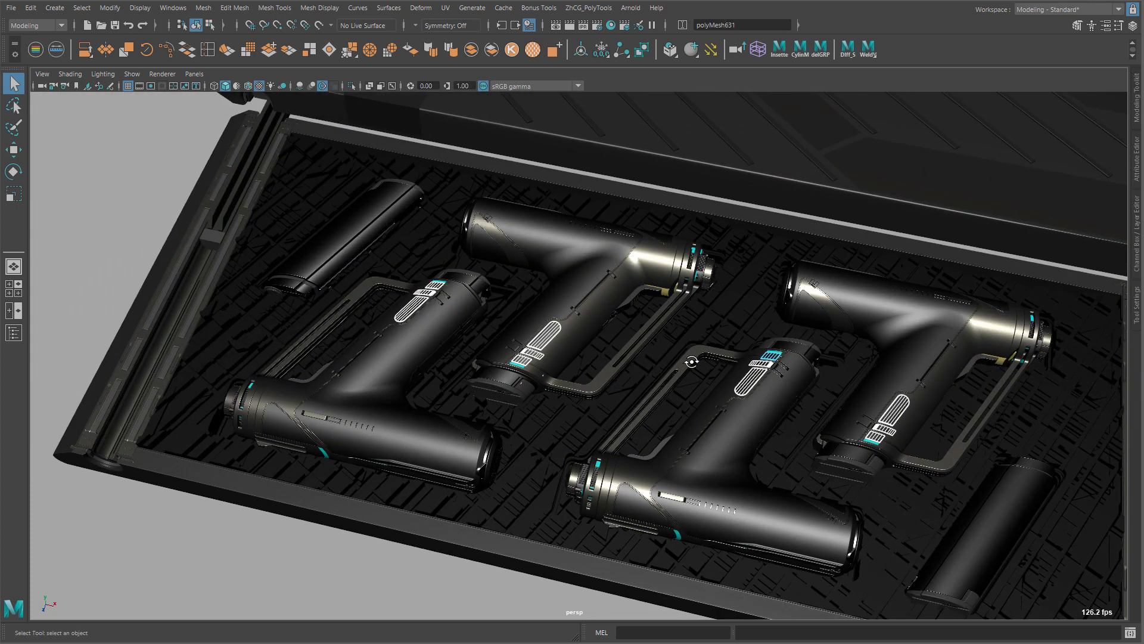
{"action": "left_click_drag", "start_coordinate": [686, 361], "coordinate": [756, 364]}
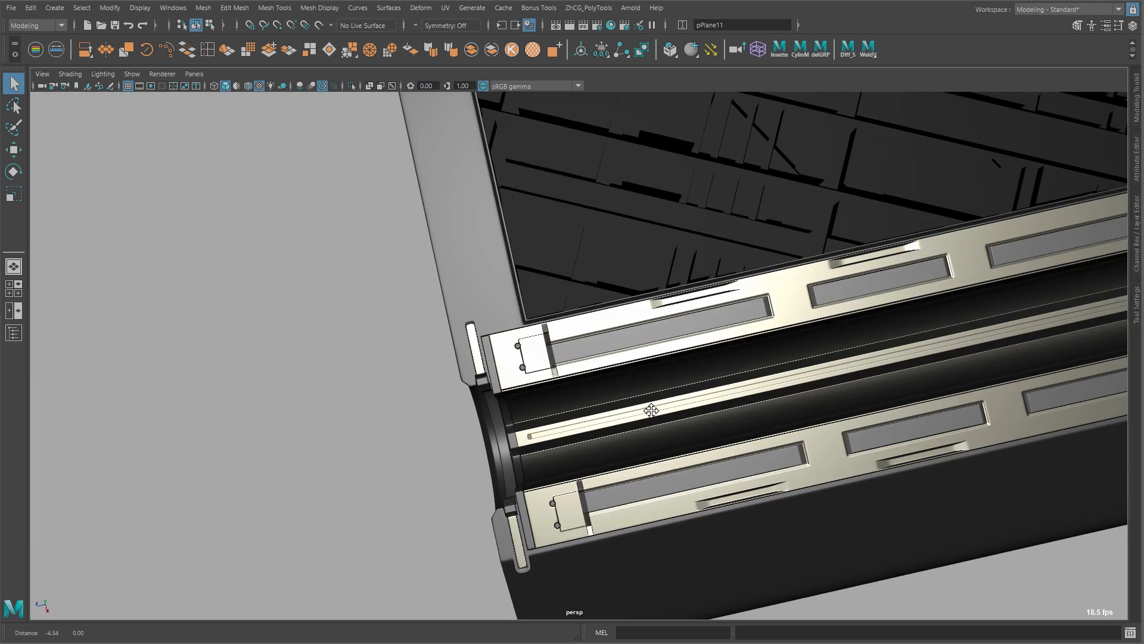
{"action": "left_click_drag", "start_coordinate": [649, 408], "coordinate": [587, 284]}
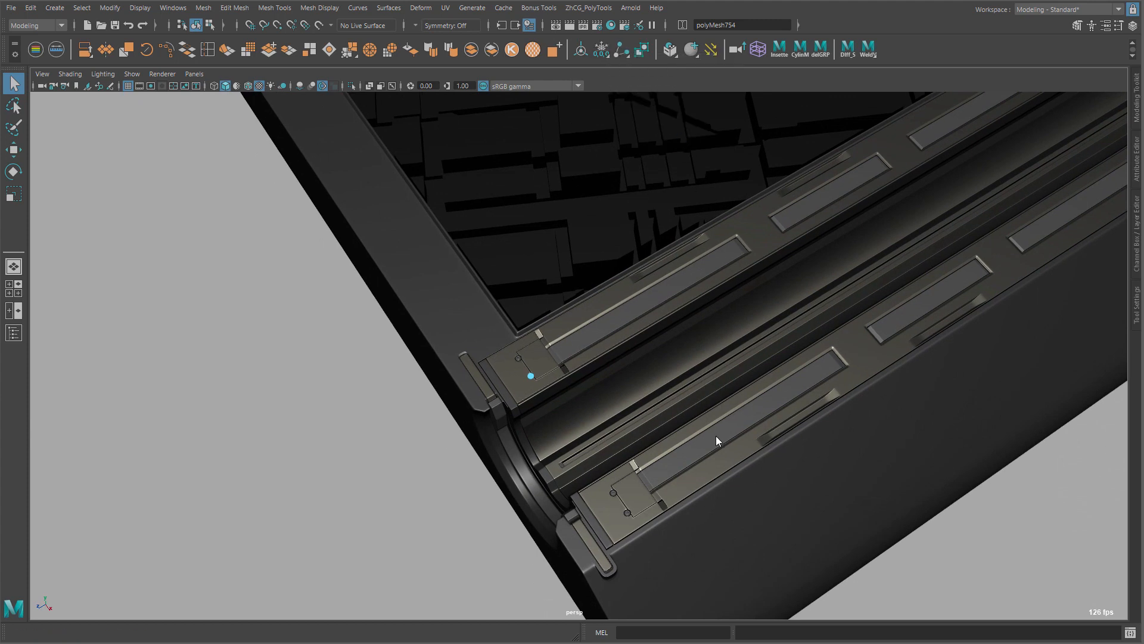
{"action": "left_click_drag", "start_coordinate": [715, 440], "coordinate": [605, 440]}
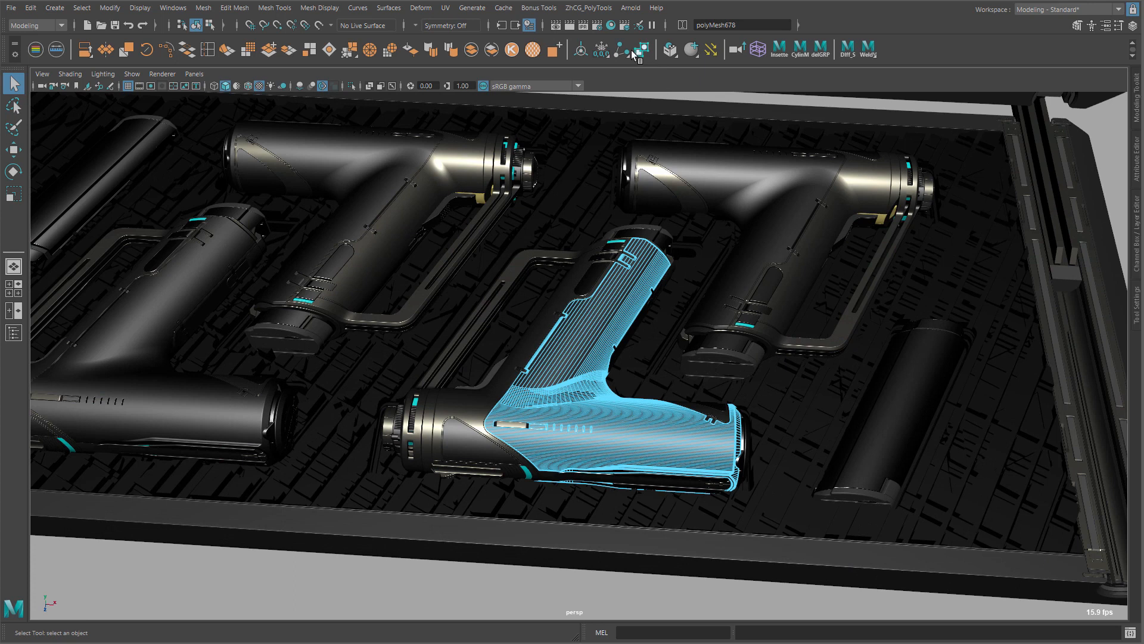
Run the Select Similar shelf button to select all meshes matching the lower-middle drill body
{"action": "left_click", "coordinate": [641, 50]}
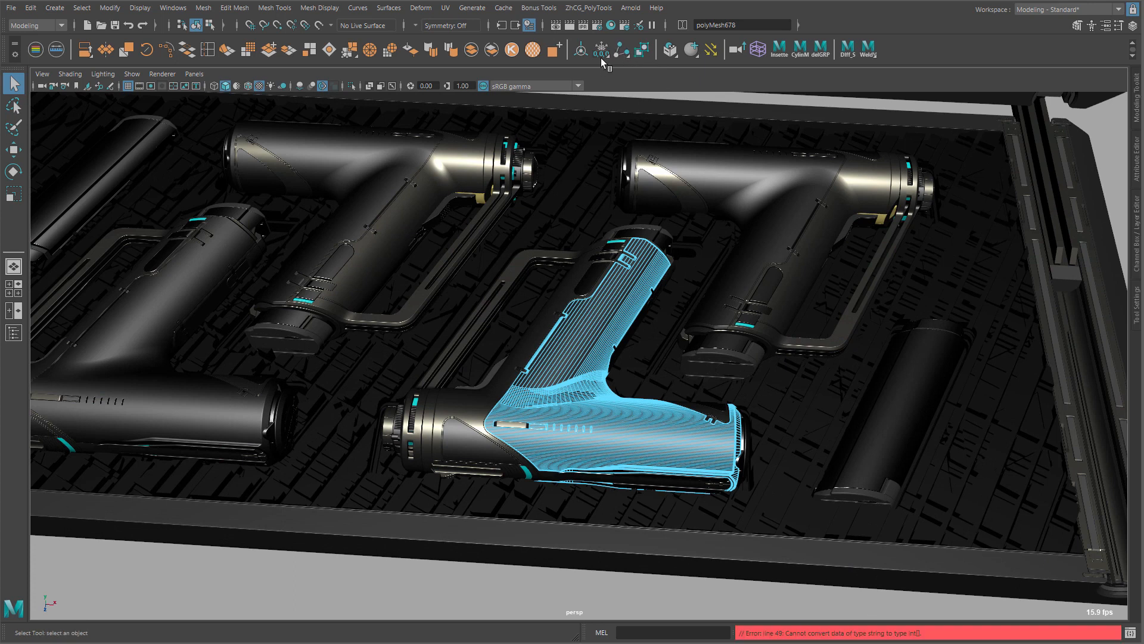
{"action": "mouse_move", "coordinate": [780, 229]}
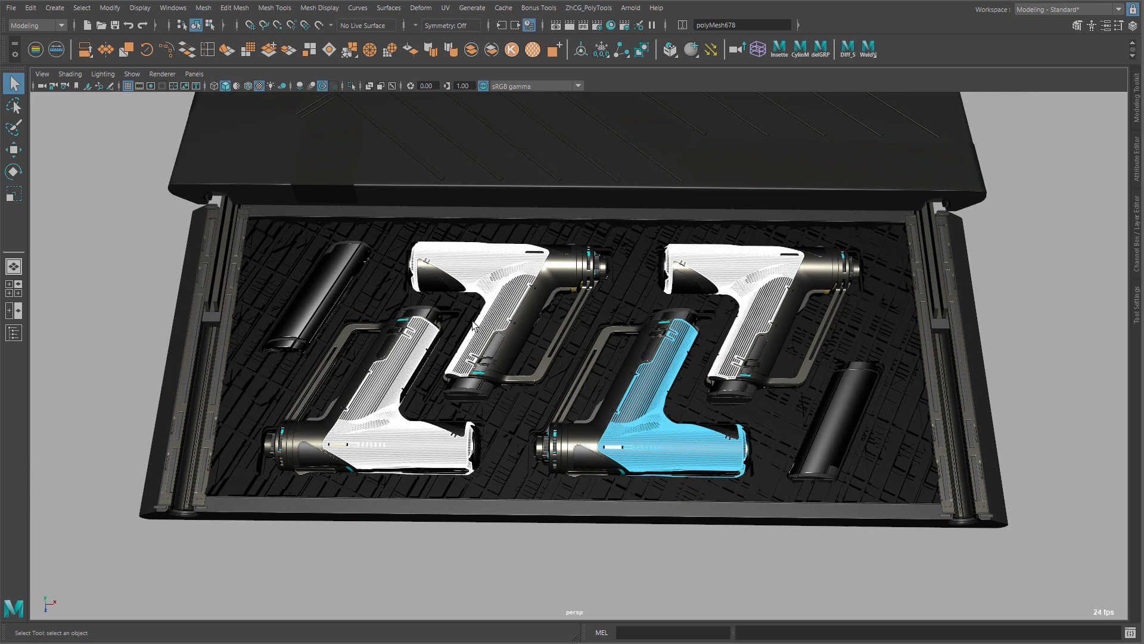
{"action": "mouse_move", "coordinate": [475, 332]}
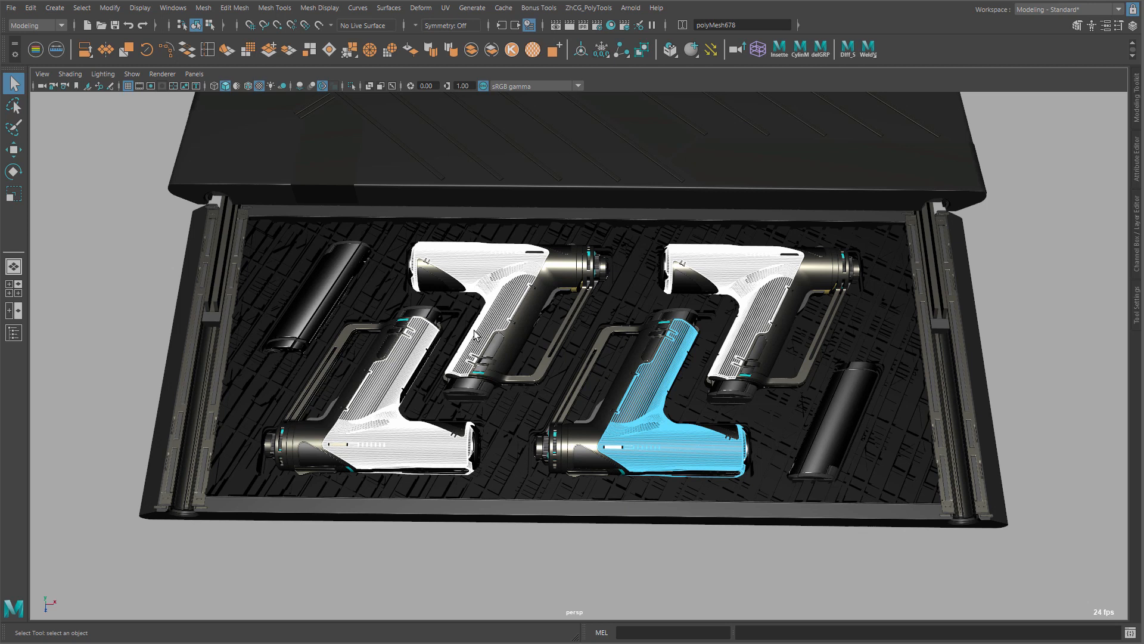
{"action": "mouse_move", "coordinate": [473, 346]}
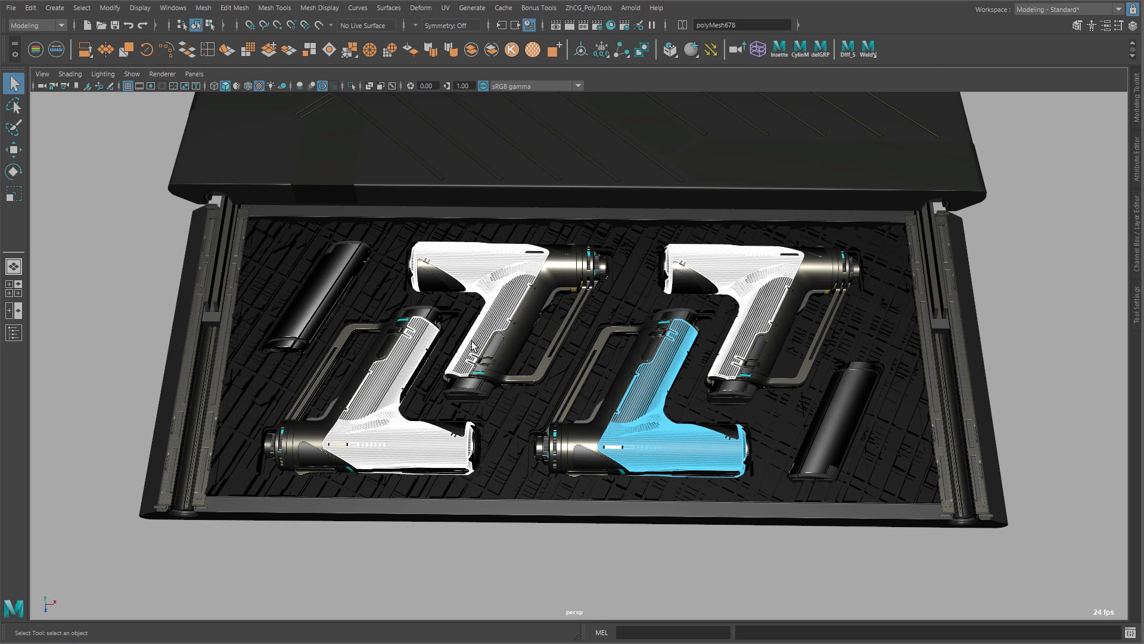
{"action": "mouse_move", "coordinate": [472, 356]}
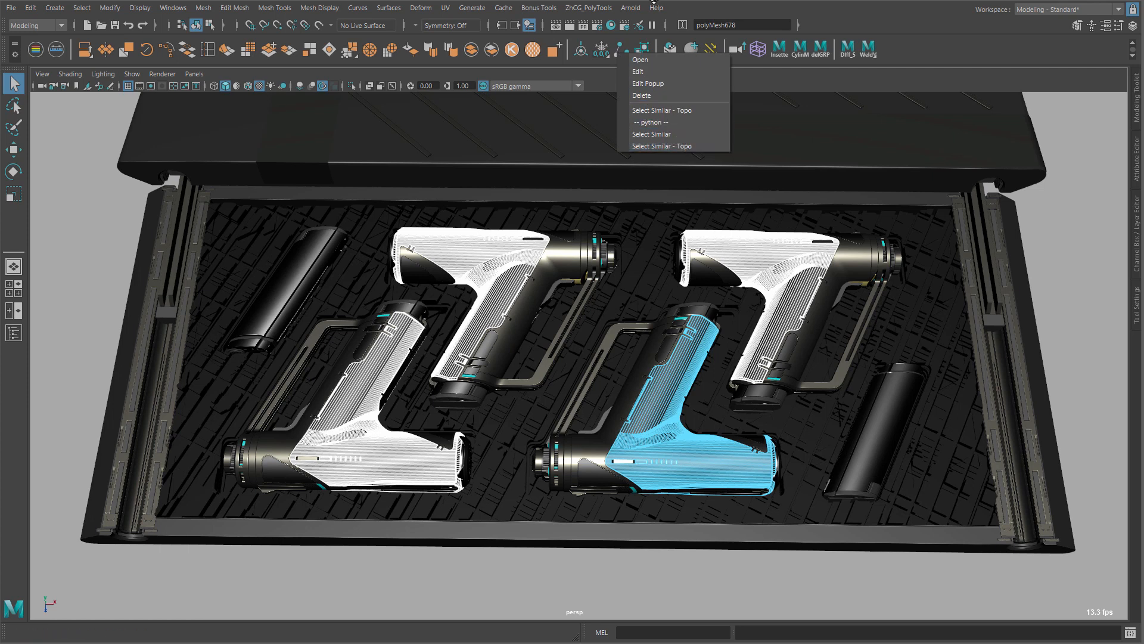
{"action": "mouse_move", "coordinate": [631, 285]}
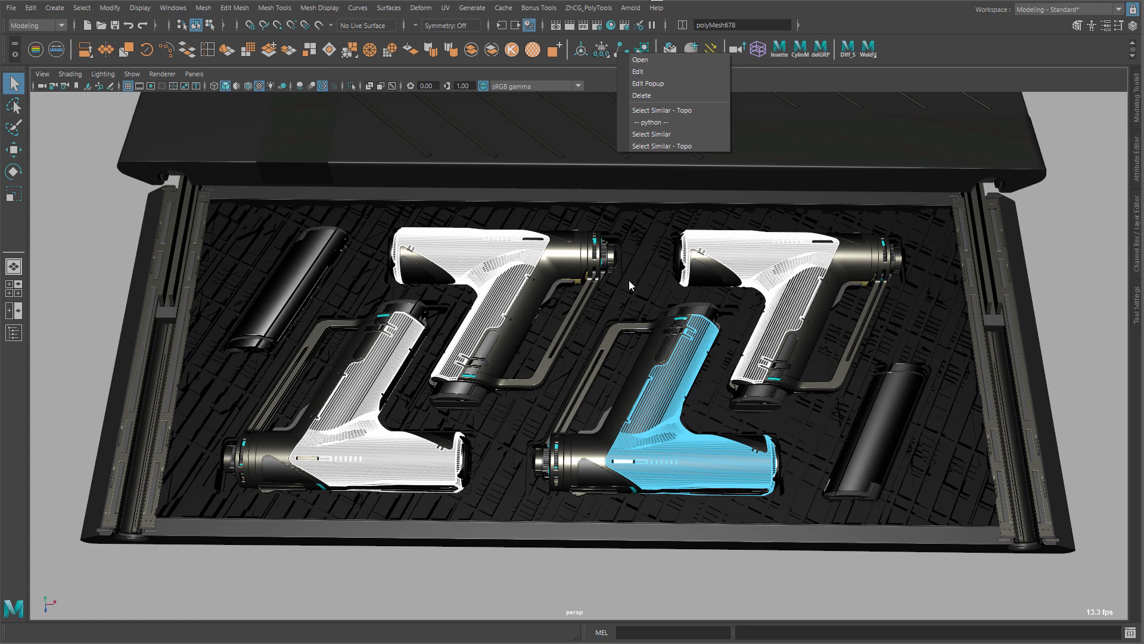